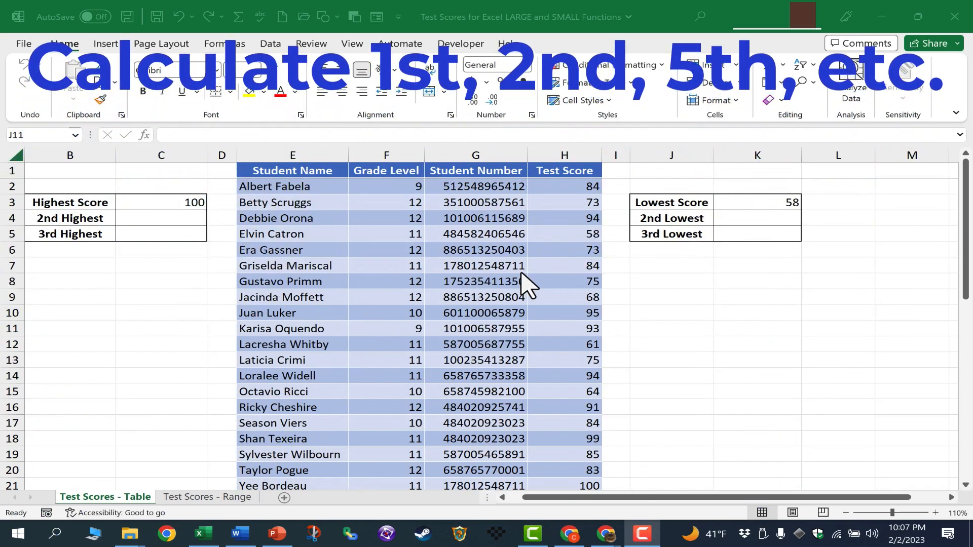
mouse_move(702, 202)
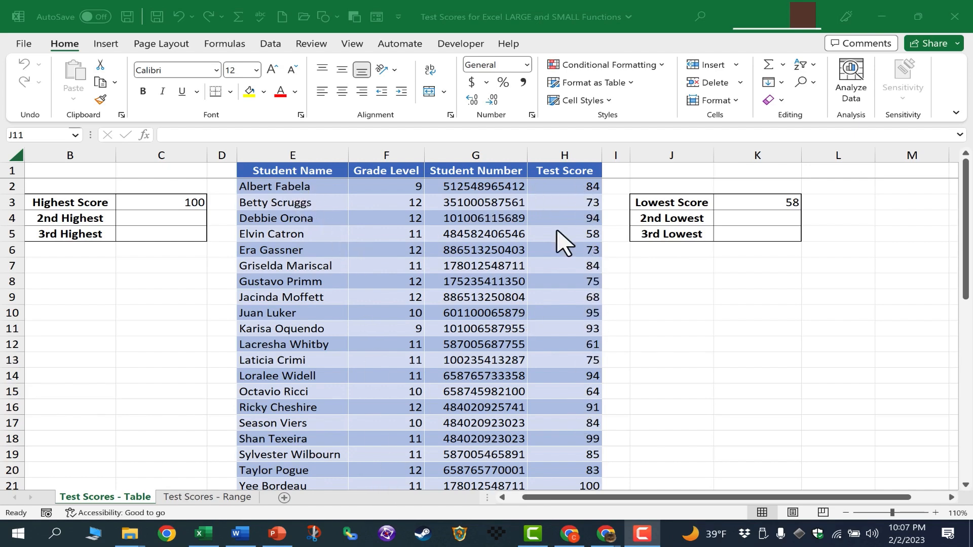
mouse_move(93, 216)
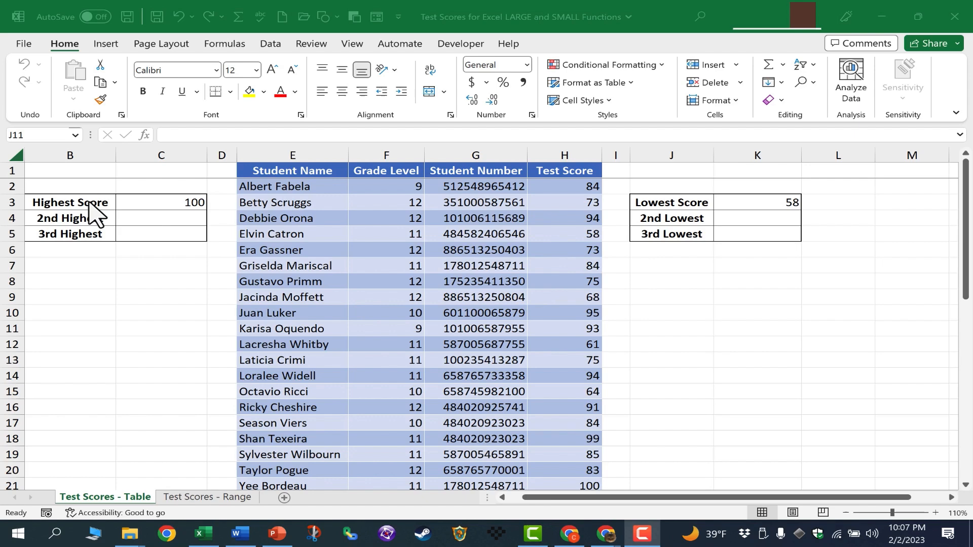
mouse_move(146, 245)
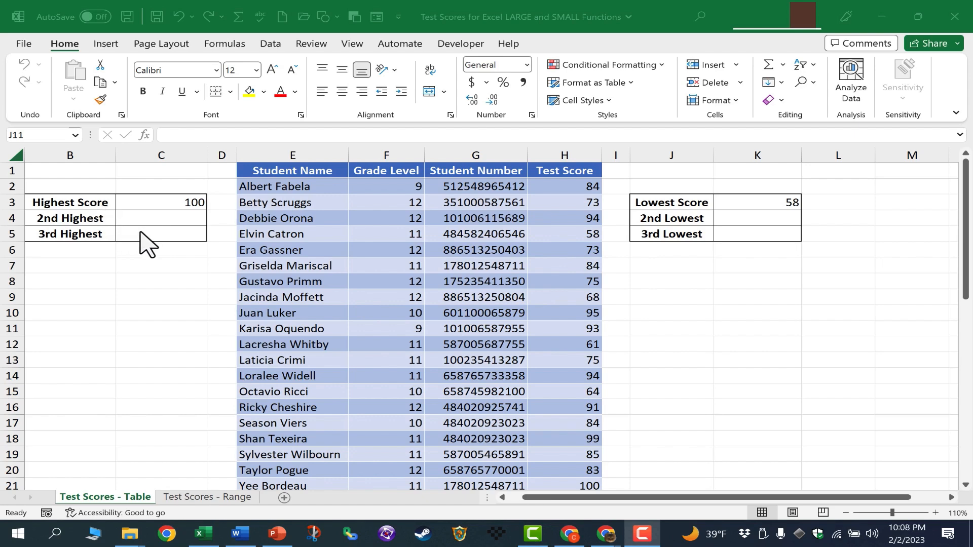
mouse_move(744, 211)
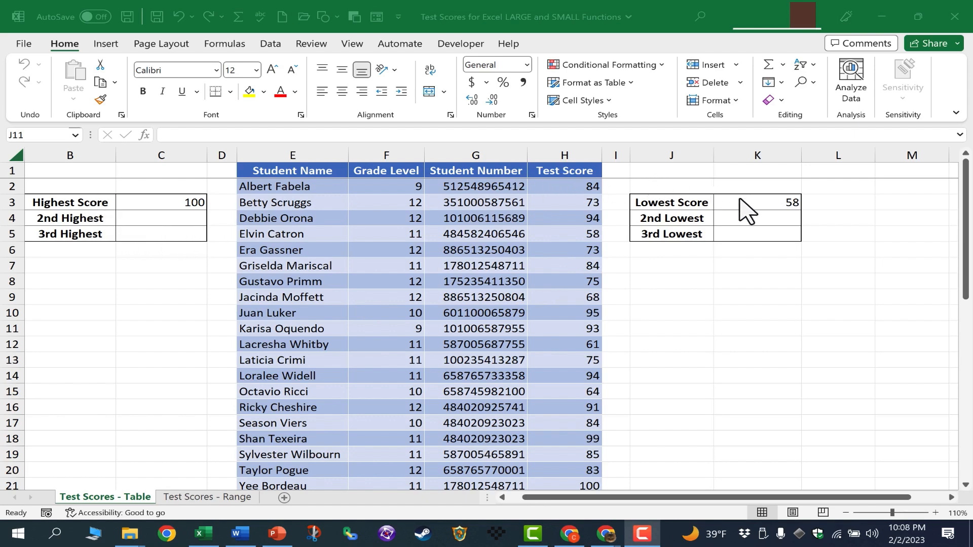
Check the Highest Score formula, then begin a LARGE formula in C4
click(670, 328)
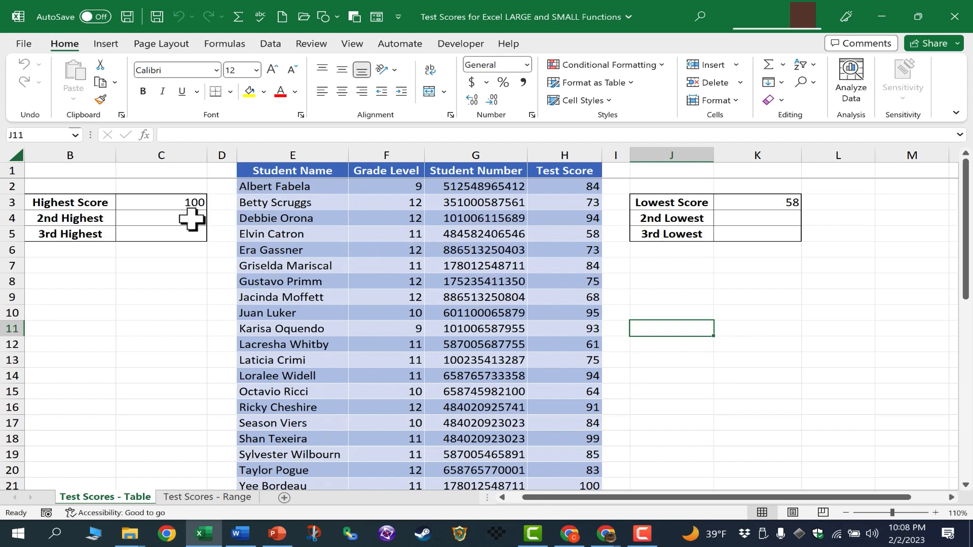
click(160, 202)
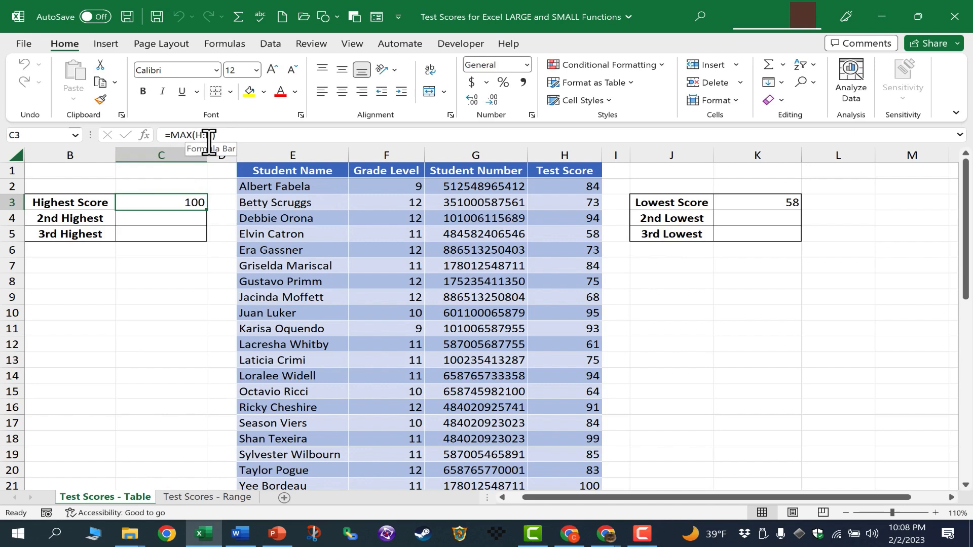
mouse_move(245, 216)
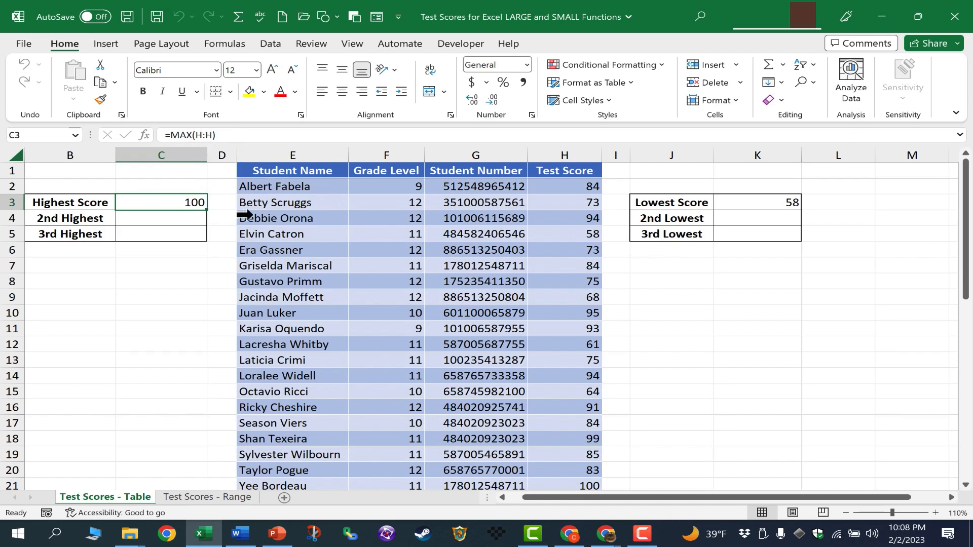
mouse_move(196, 245)
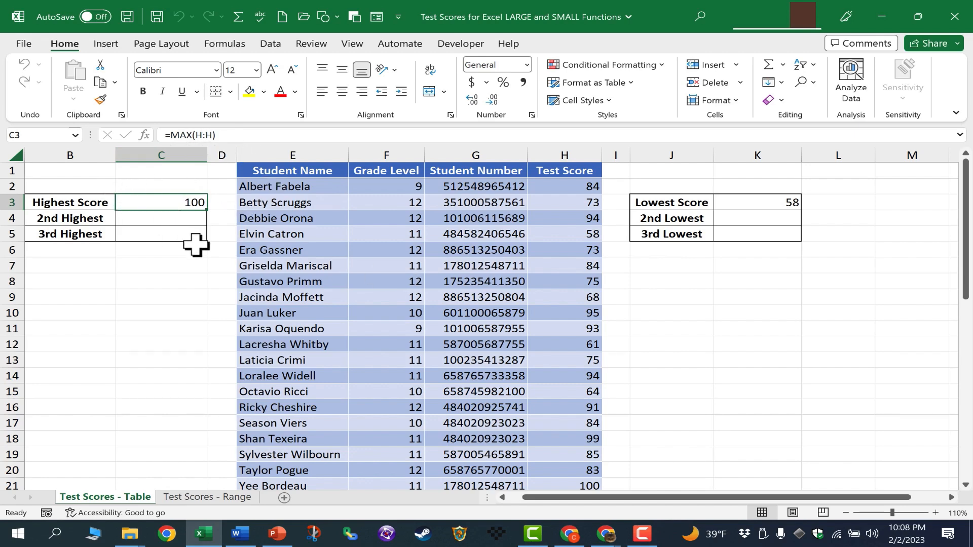
mouse_move(214, 192)
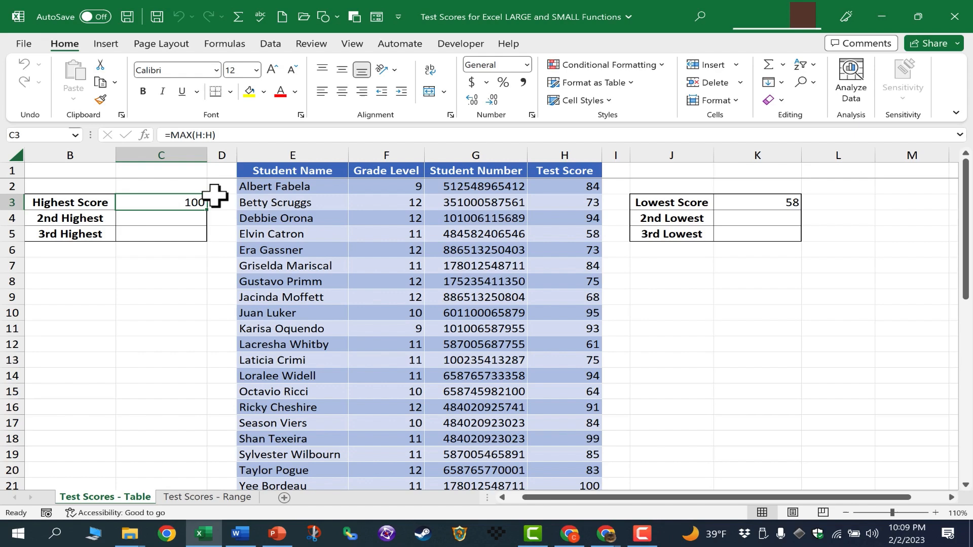
mouse_move(193, 222)
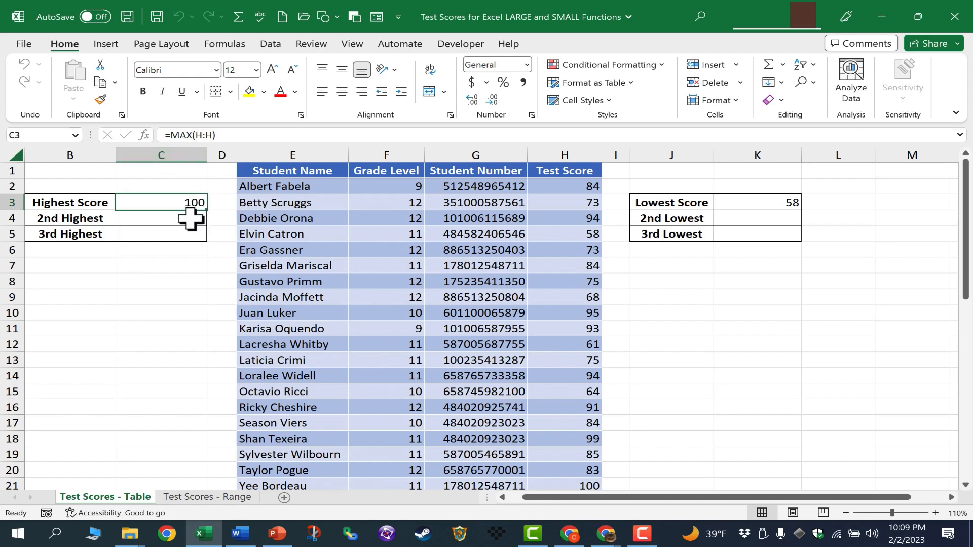
mouse_move(191, 242)
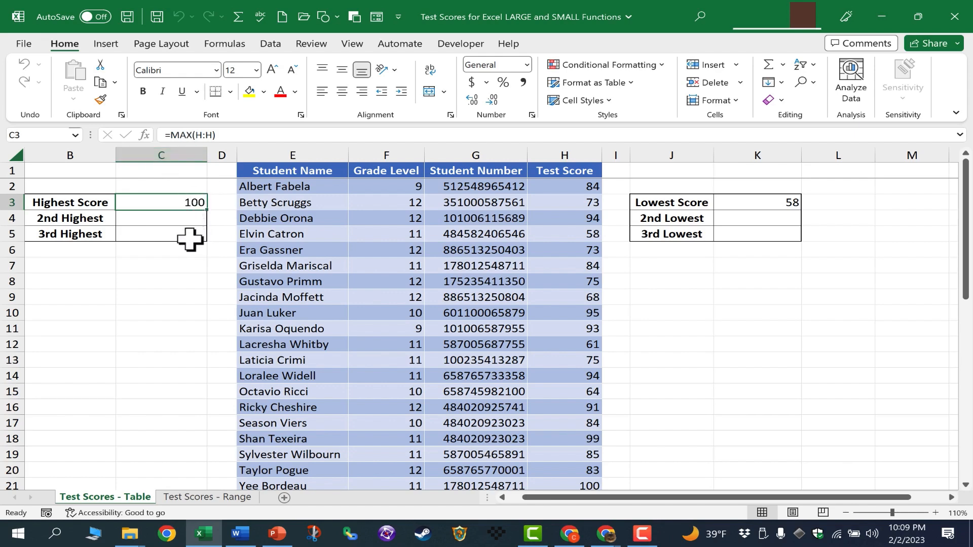
mouse_move(194, 224)
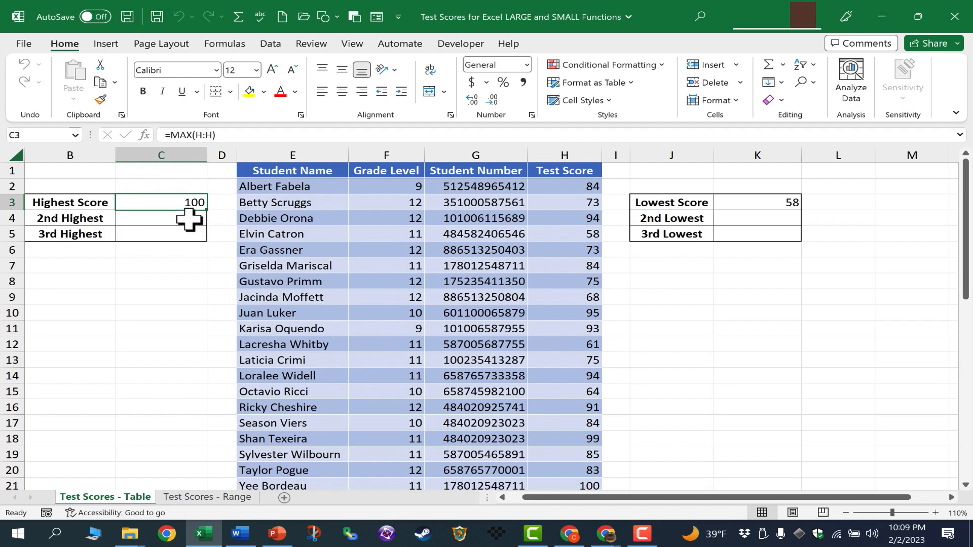
click(161, 218)
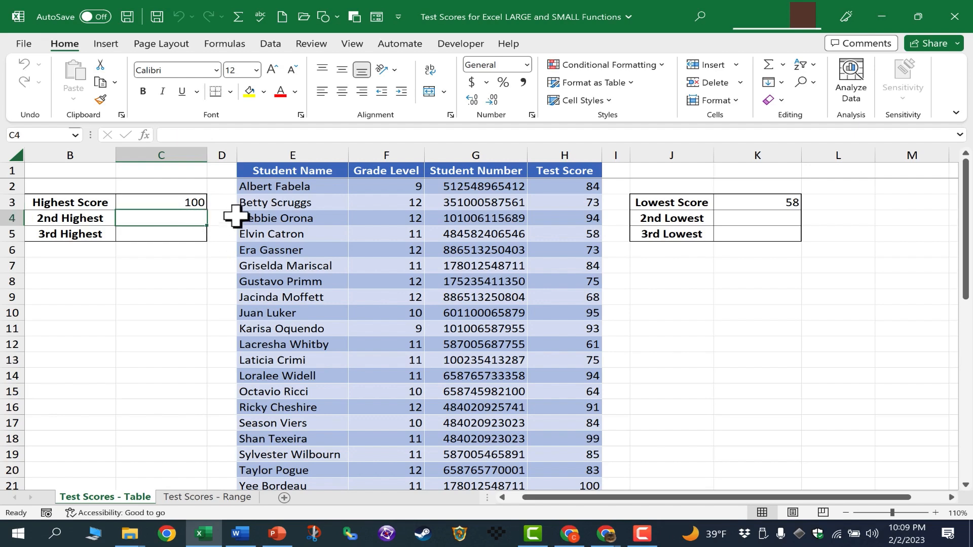
text(=)
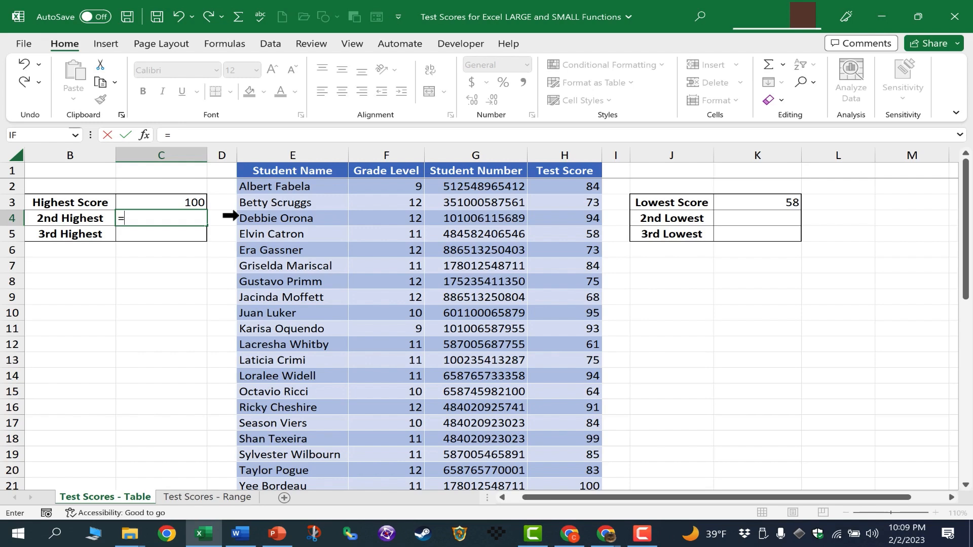
text(lar)
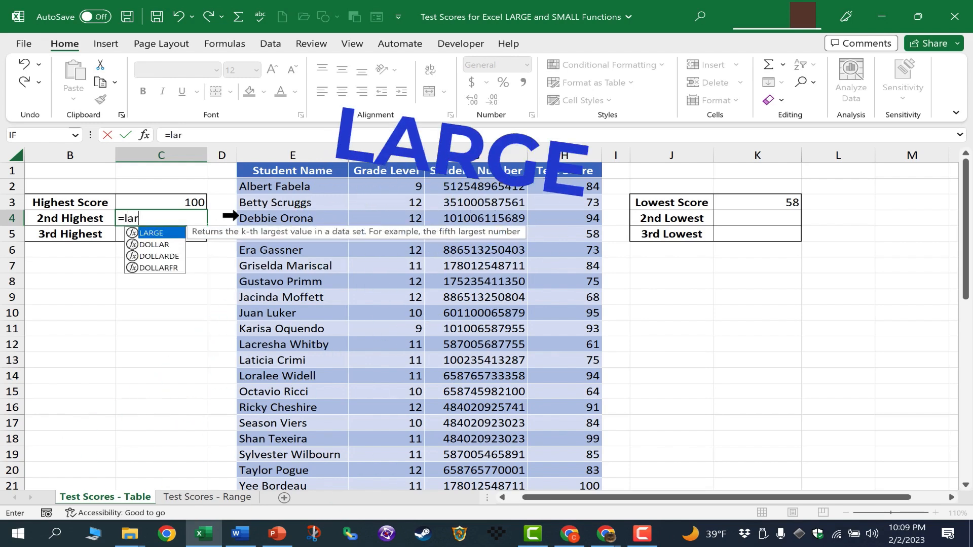
text(ge)
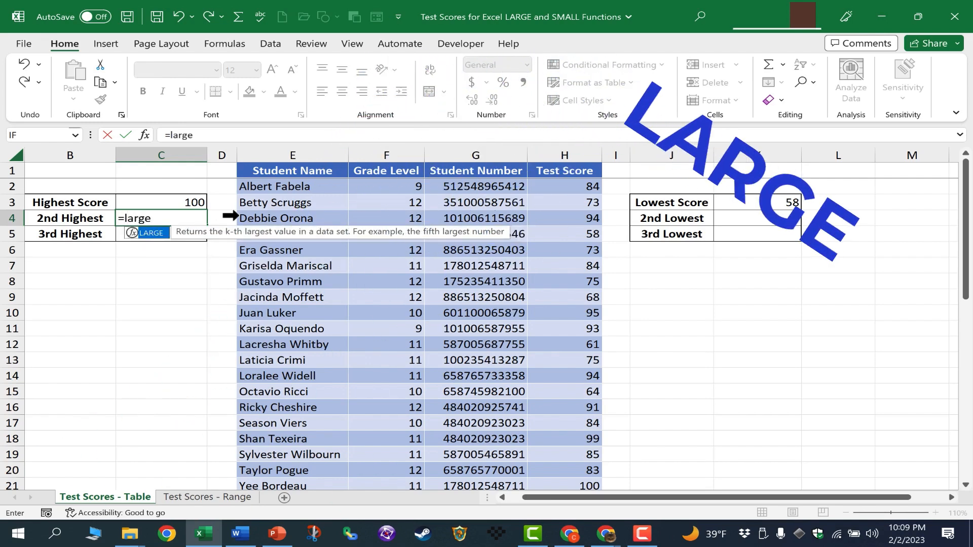
text(()
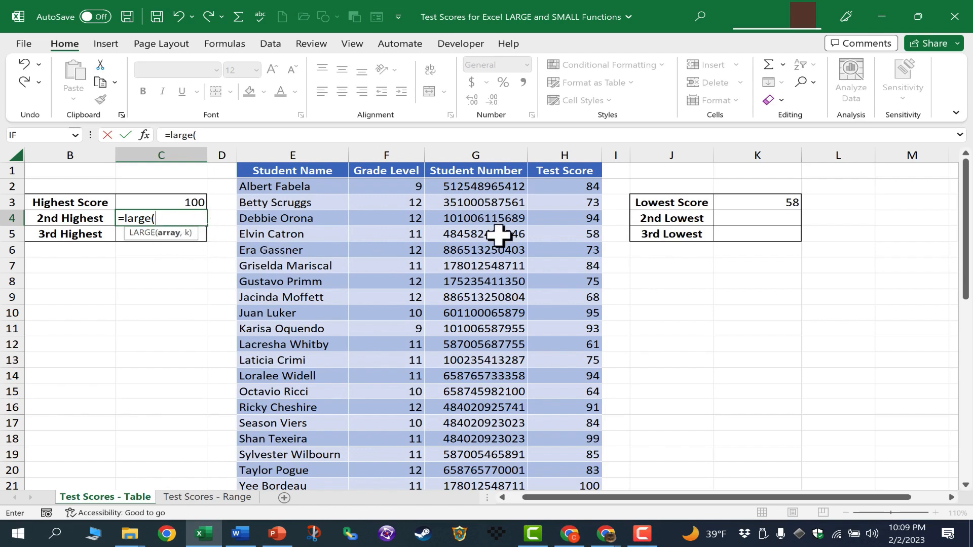
Complete the LARGE formula over the test-score range with k=2, showing 99
click(563, 186)
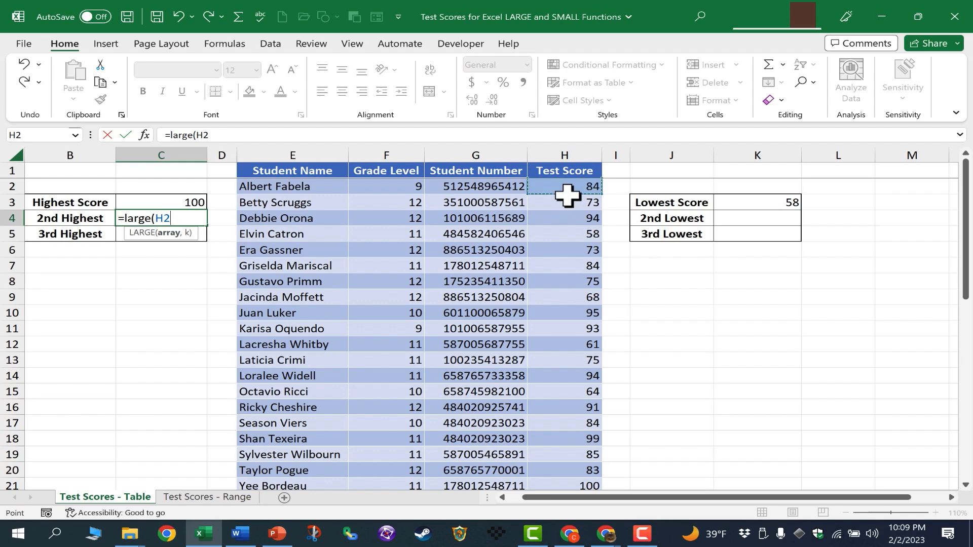
drag(564, 186, 564, 218)
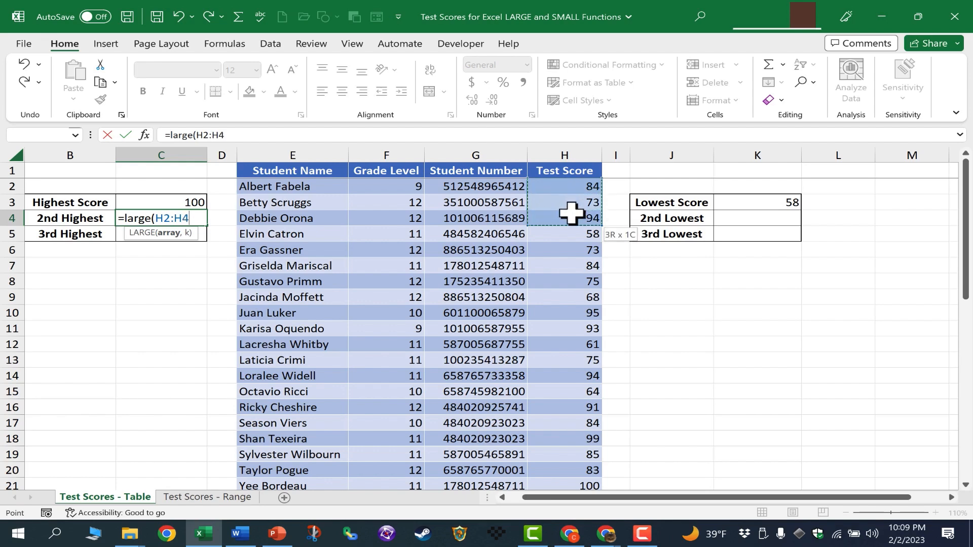
drag(563, 218, 564, 469)
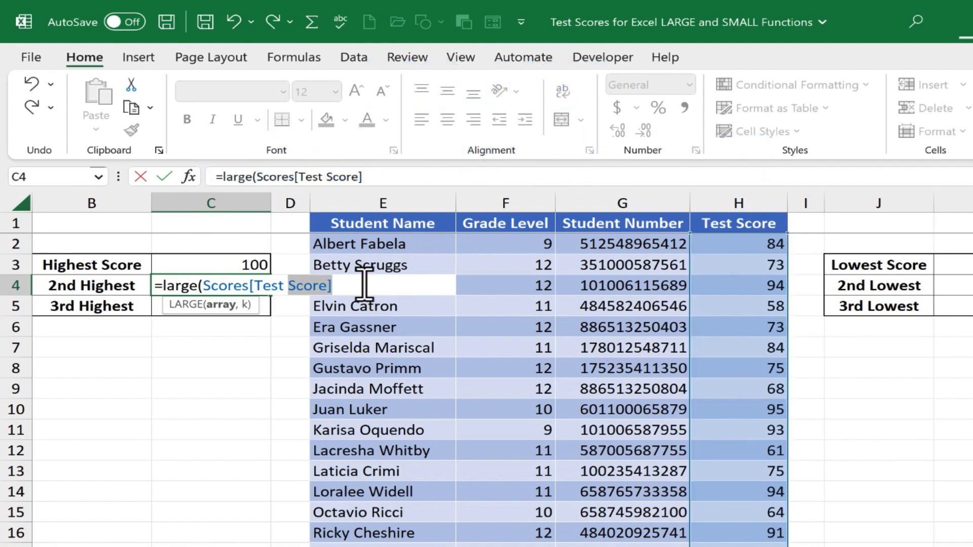
text(,)
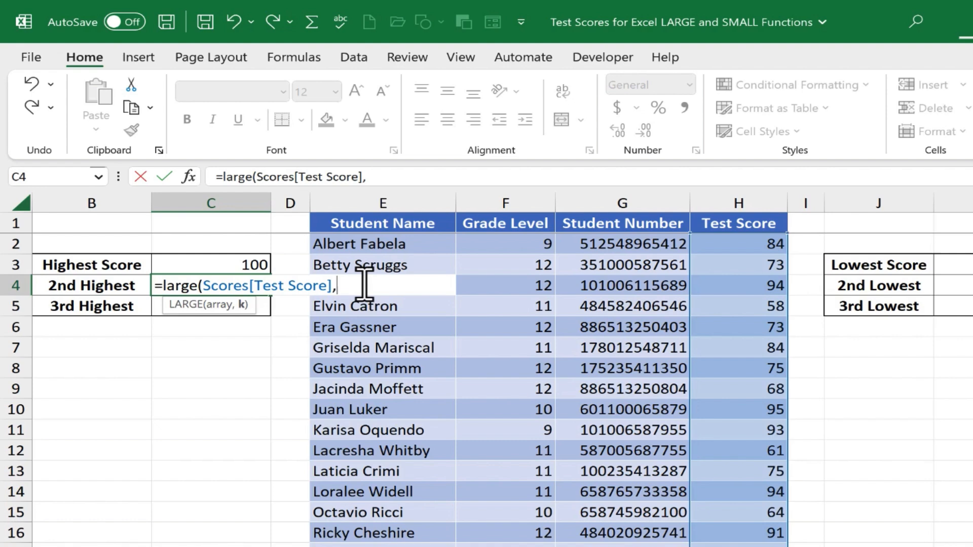
mouse_move(371, 327)
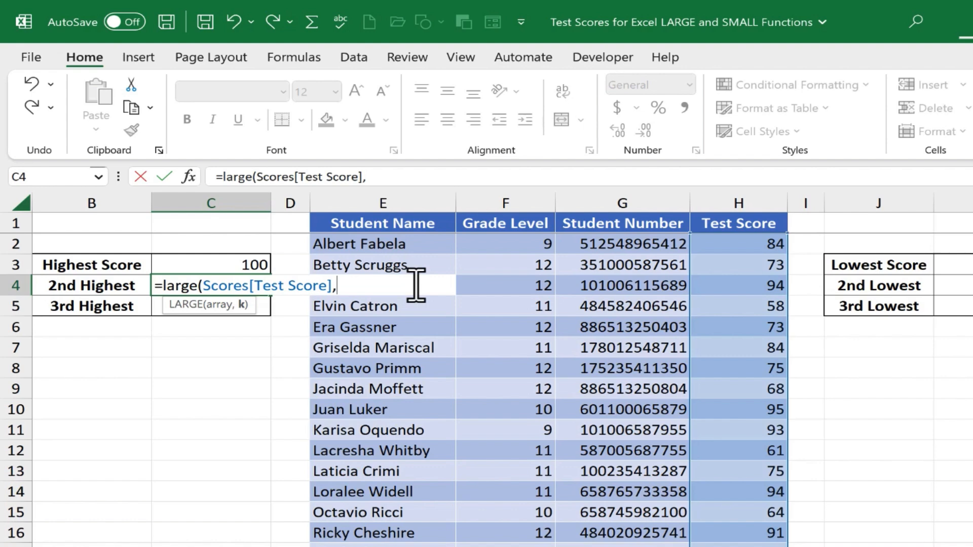
text(2))
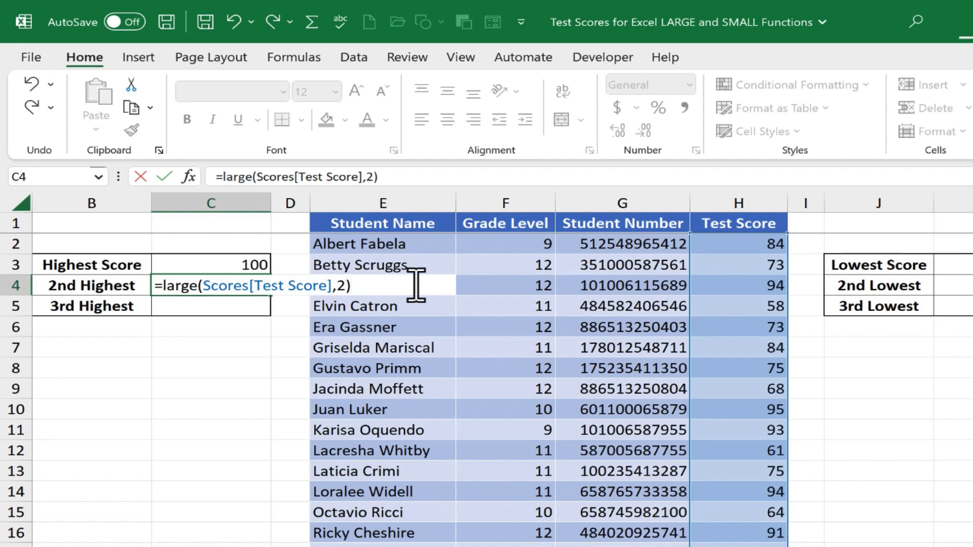
key(enter)
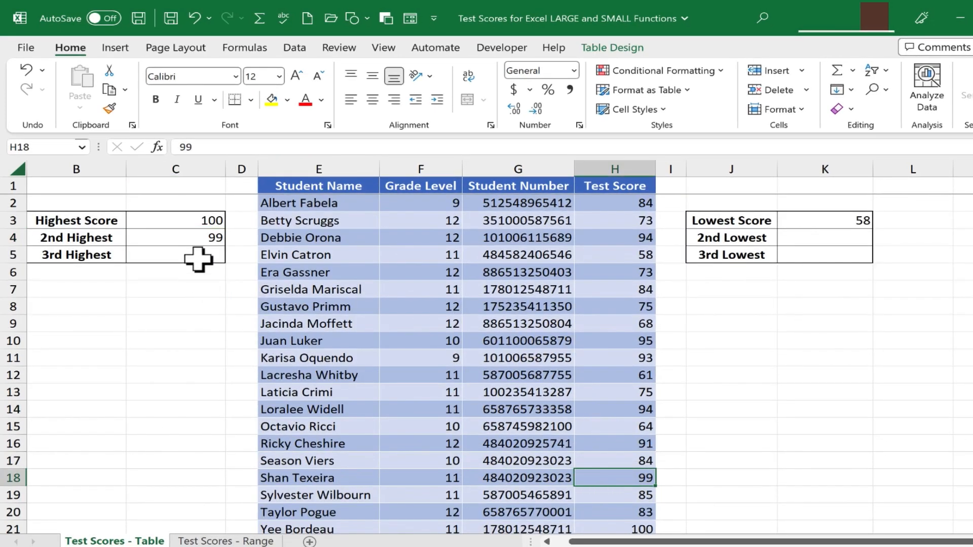
Enter =LARGE(H2:H21,3) in C5 to get the third-highest score, 95
click(175, 254)
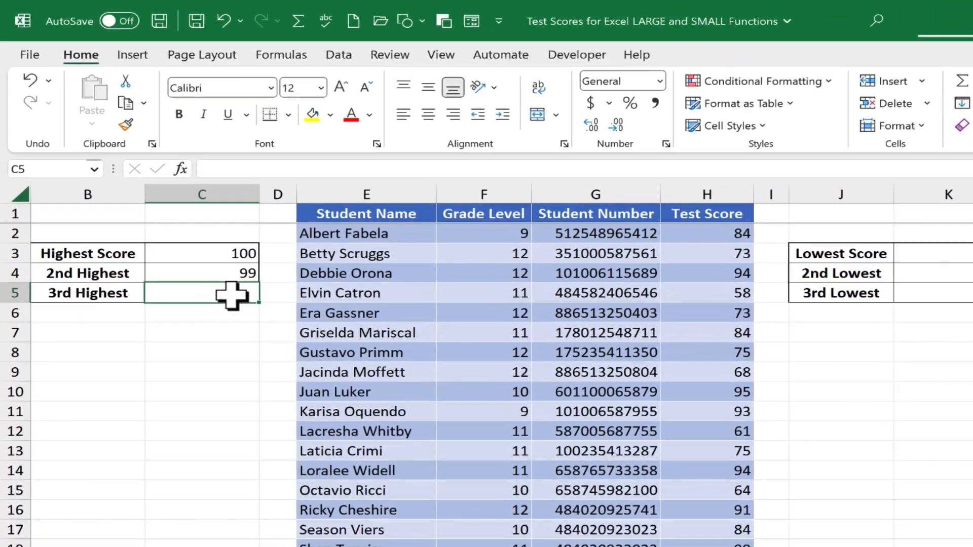
text(=large()
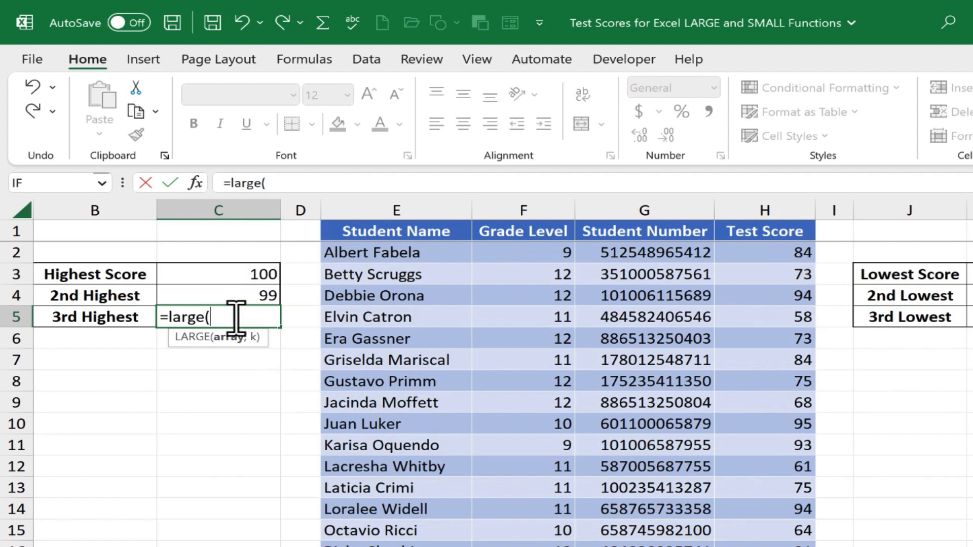
click(764, 252)
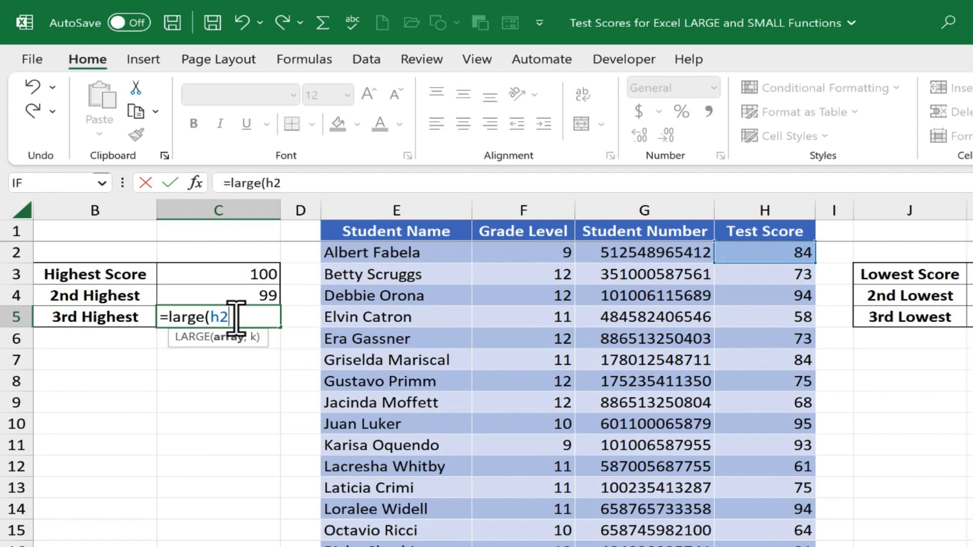
text(:h21)
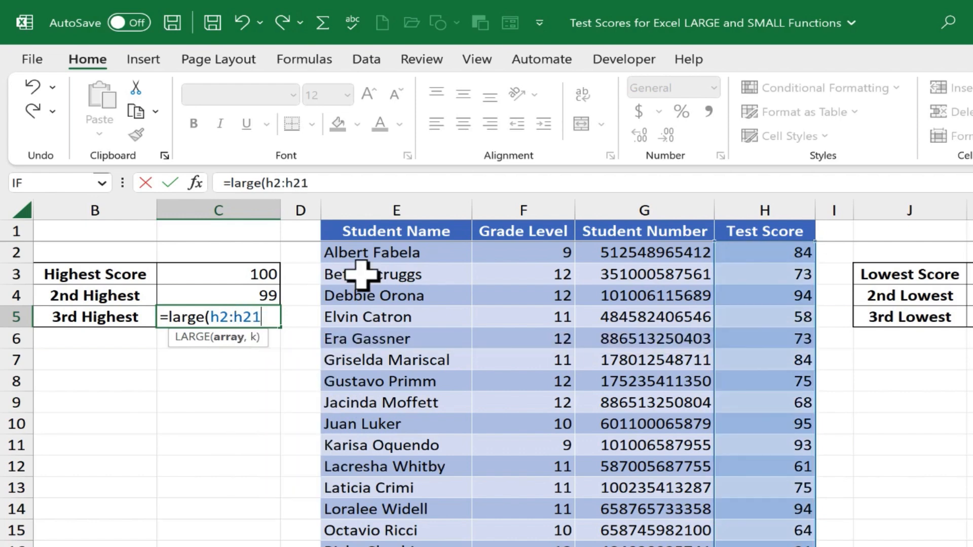
text(,)
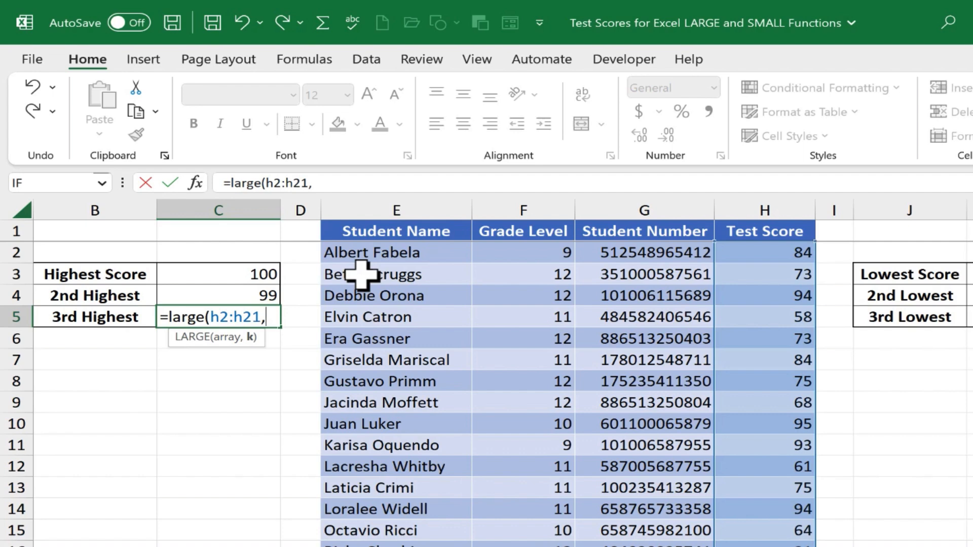
text(3)
text(=MIN(H:H))
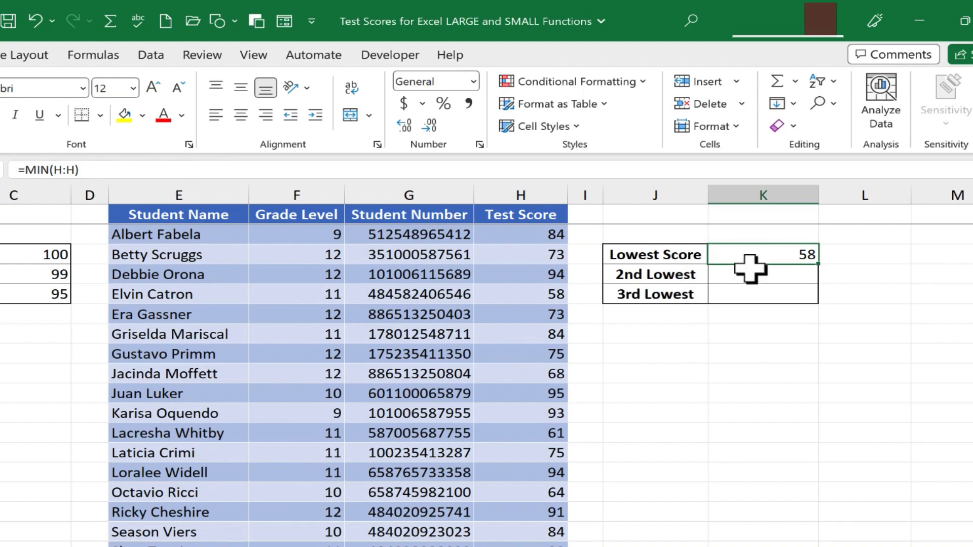
Enter =SMALL(H:H,2) in K4, returning the second-lowest score of 61
click(763, 274)
text(=)
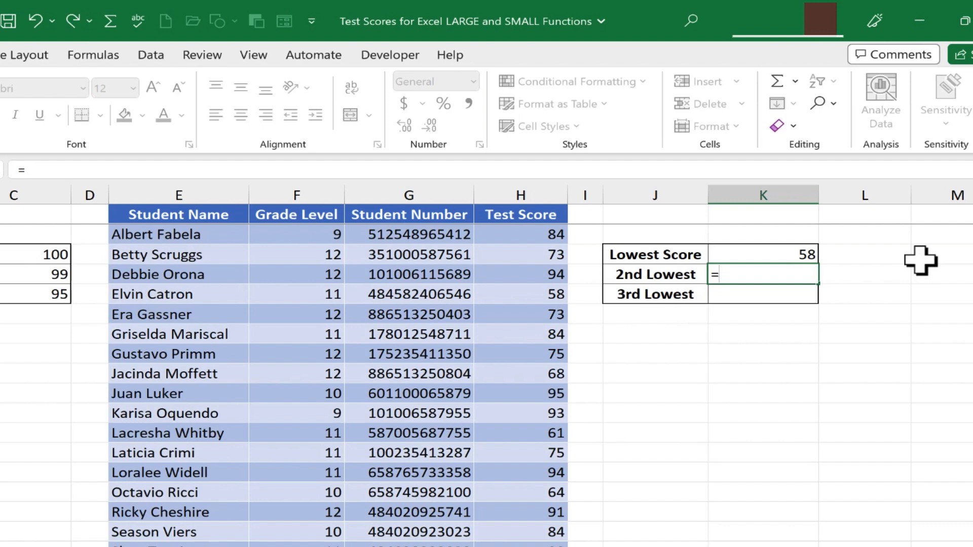
text(small()
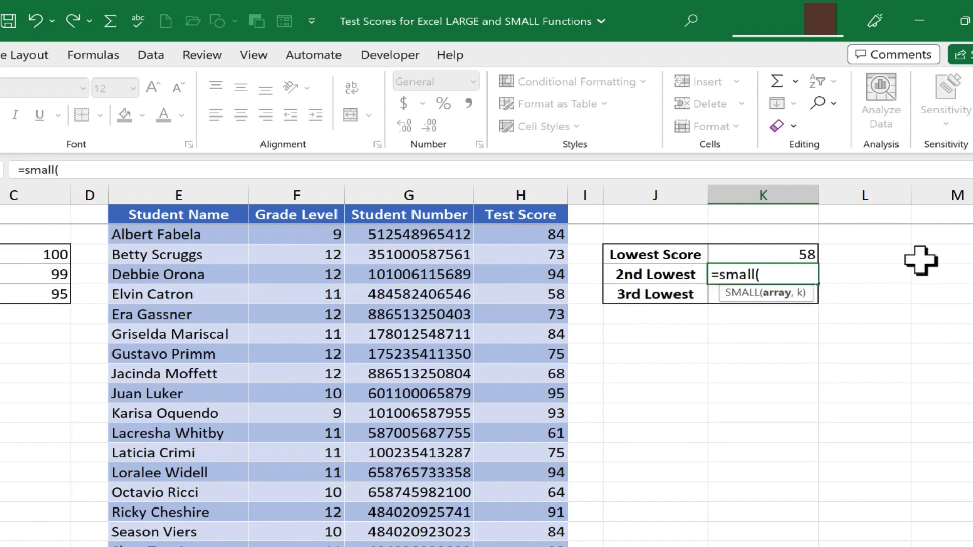
mouse_move(530, 241)
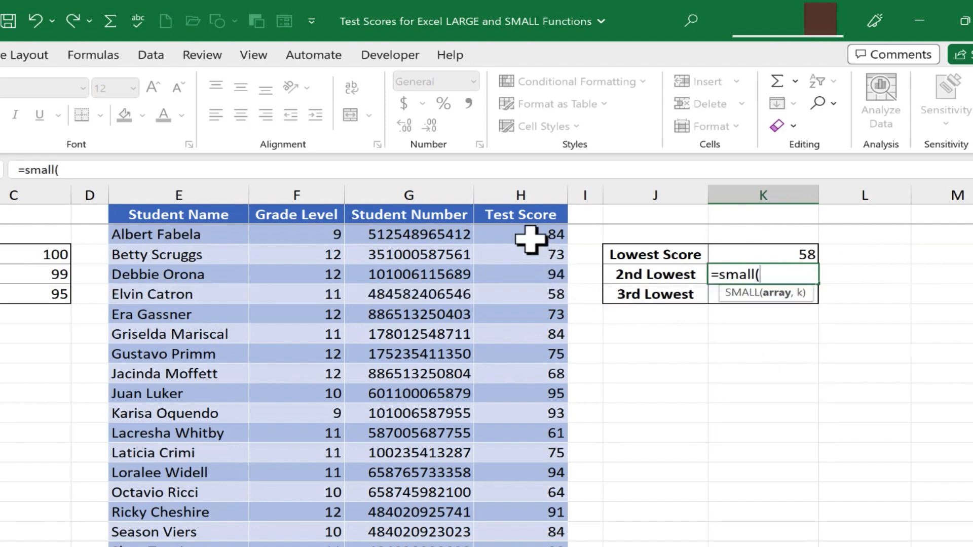
mouse_move(568, 497)
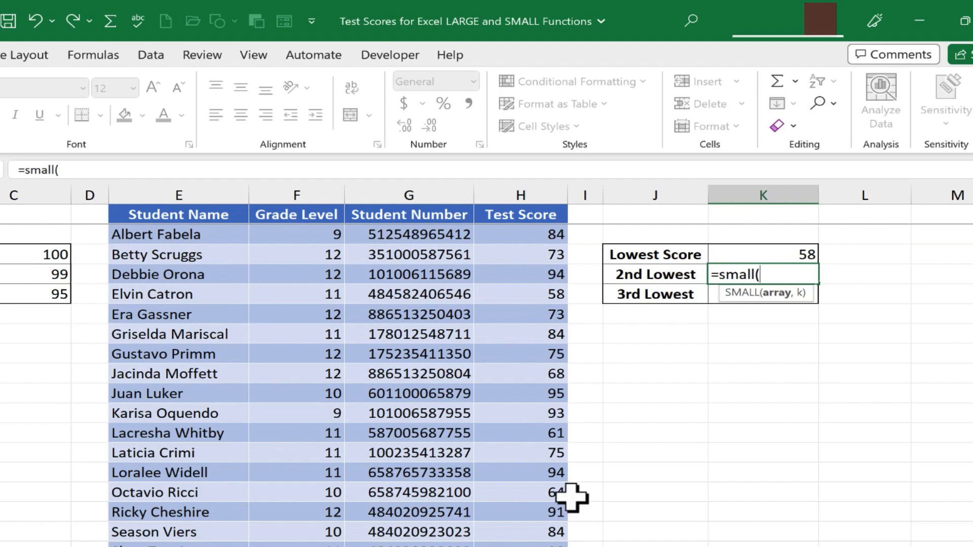
mouse_move(537, 523)
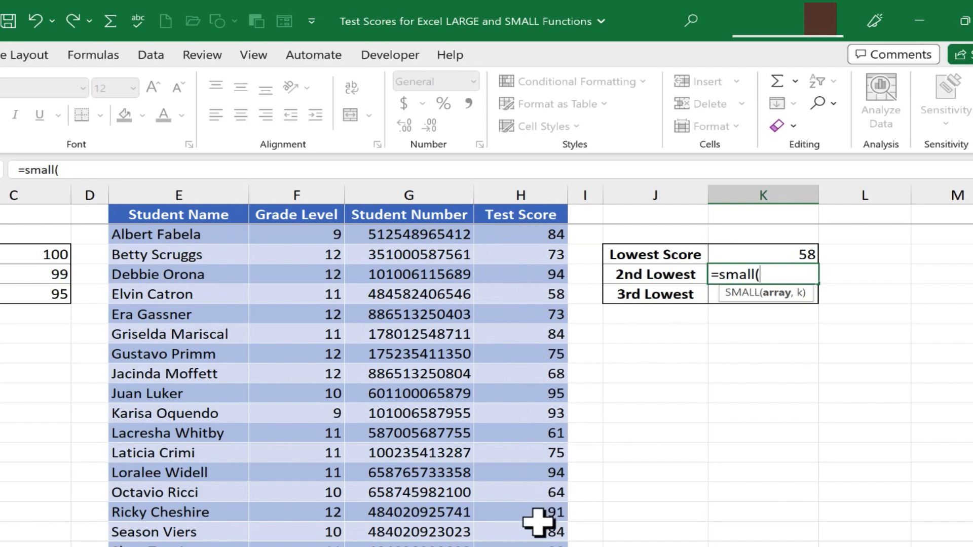
mouse_move(616, 215)
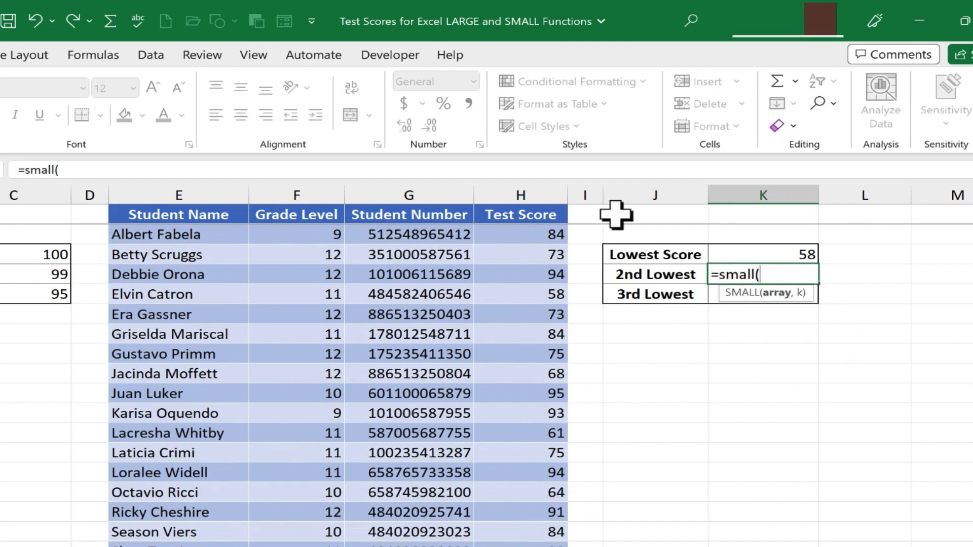
click(520, 195)
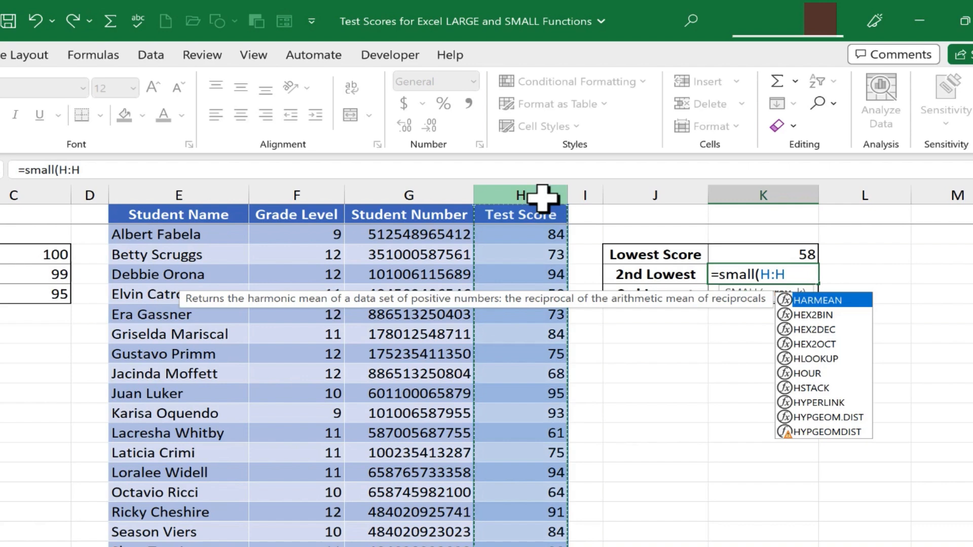
mouse_move(613, 511)
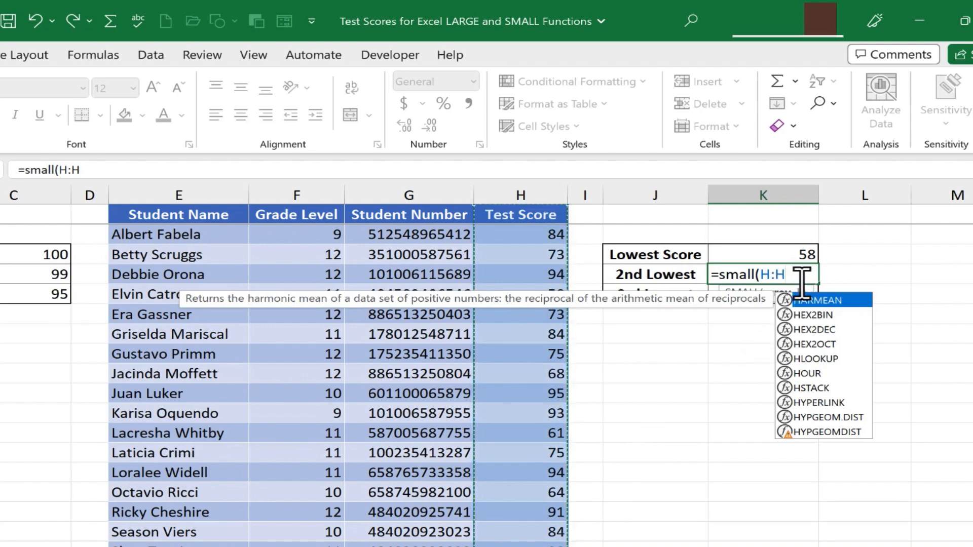
text(,)
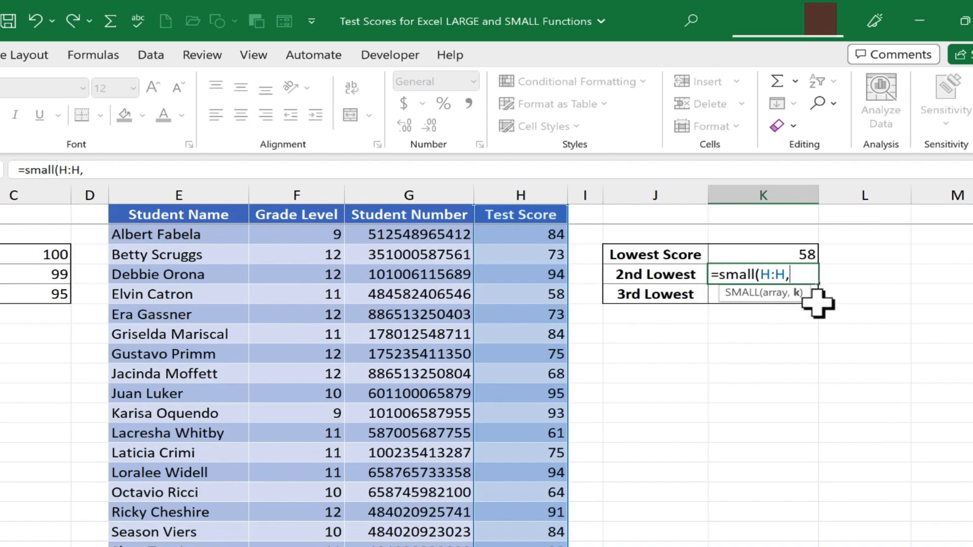
text(2)
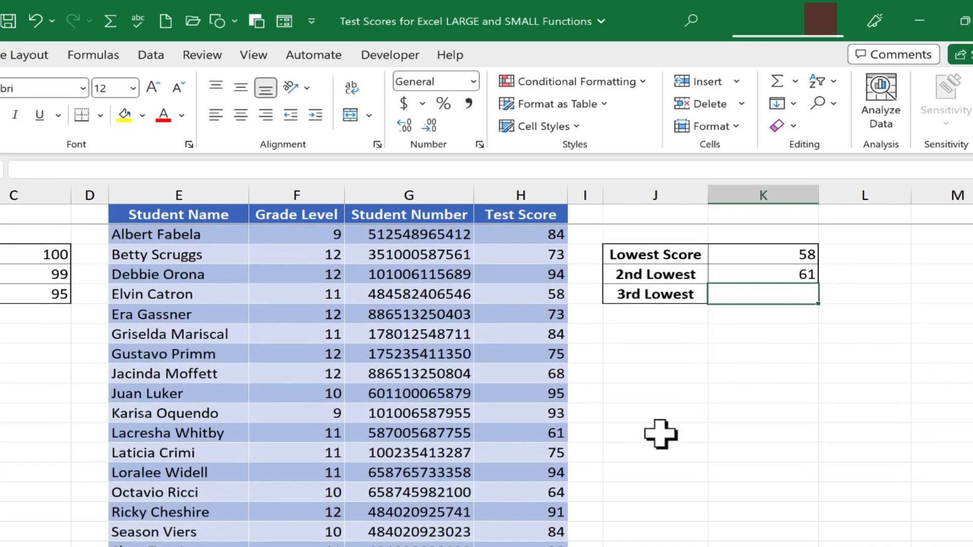
mouse_move(559, 432)
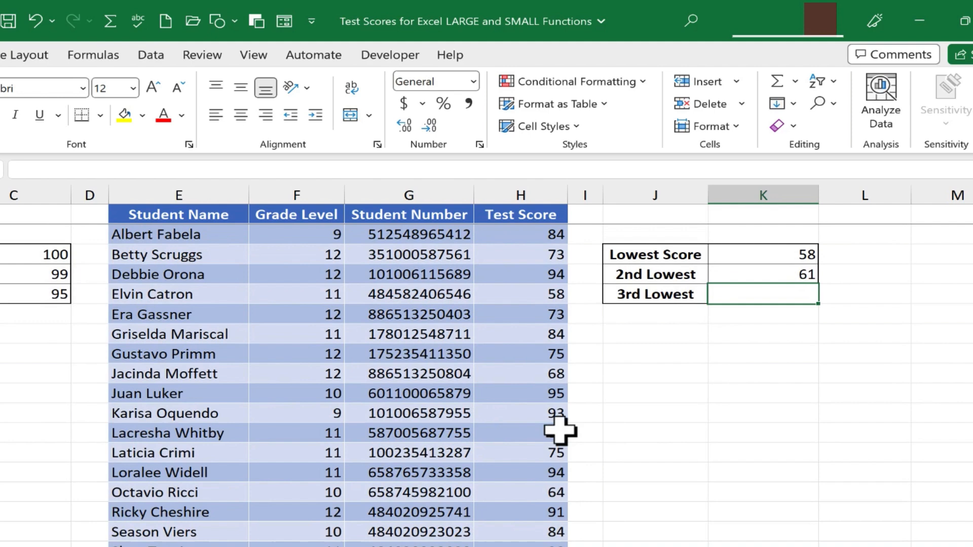
Enter =SMALL(H:H,3) in K5, returning the third-lowest score of 64
text(=)
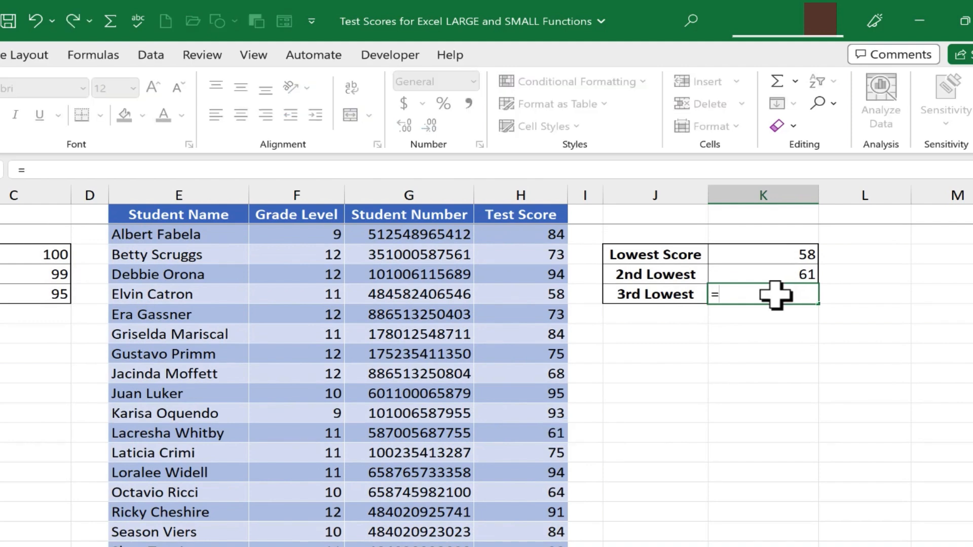
text(small()
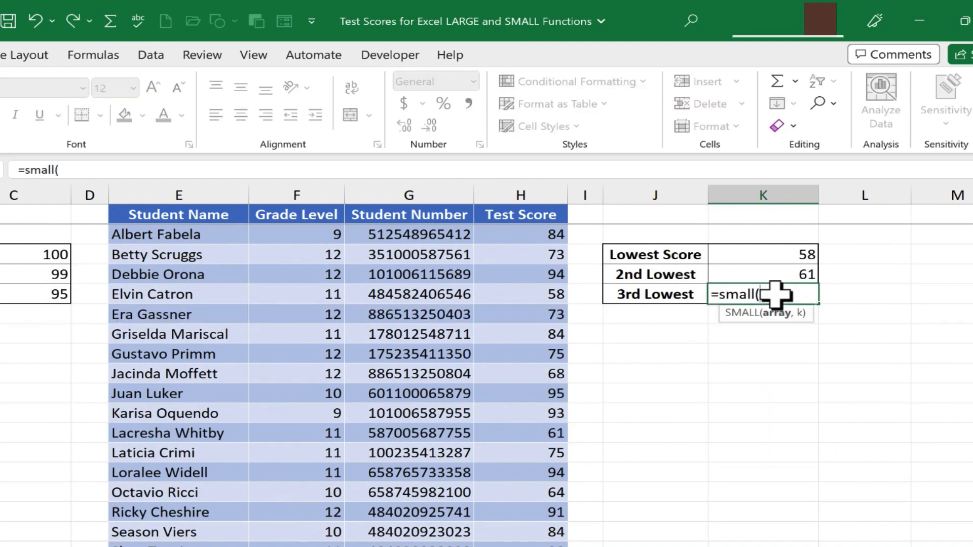
click(520, 194)
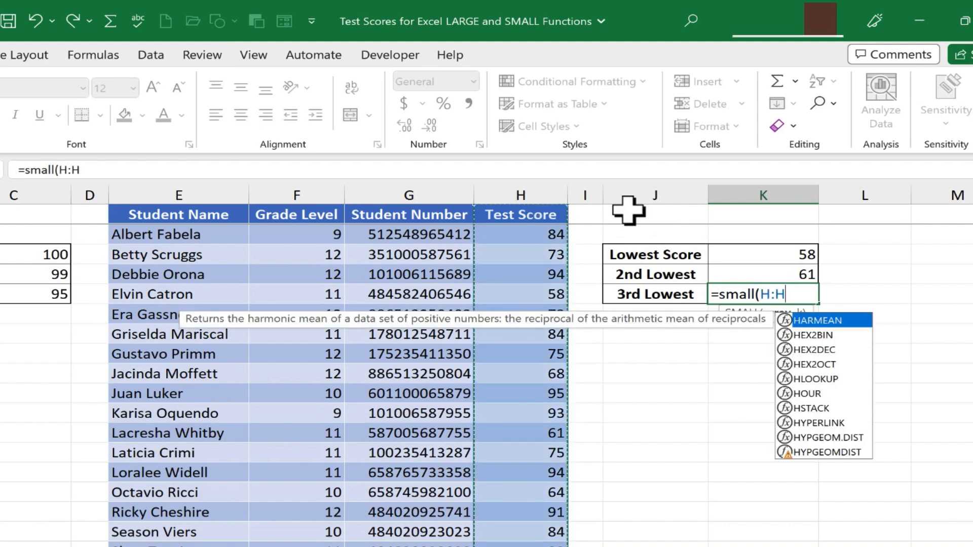
text(,)
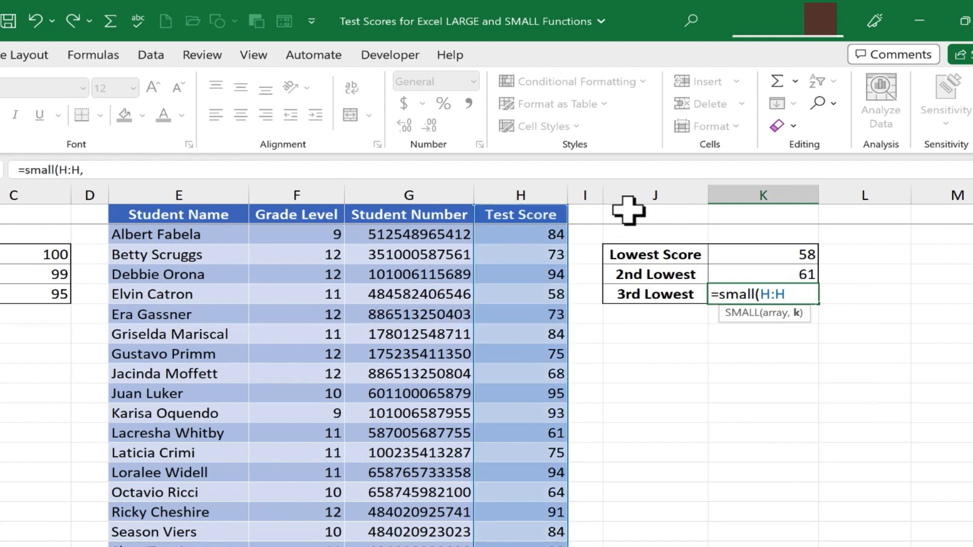
text(3)
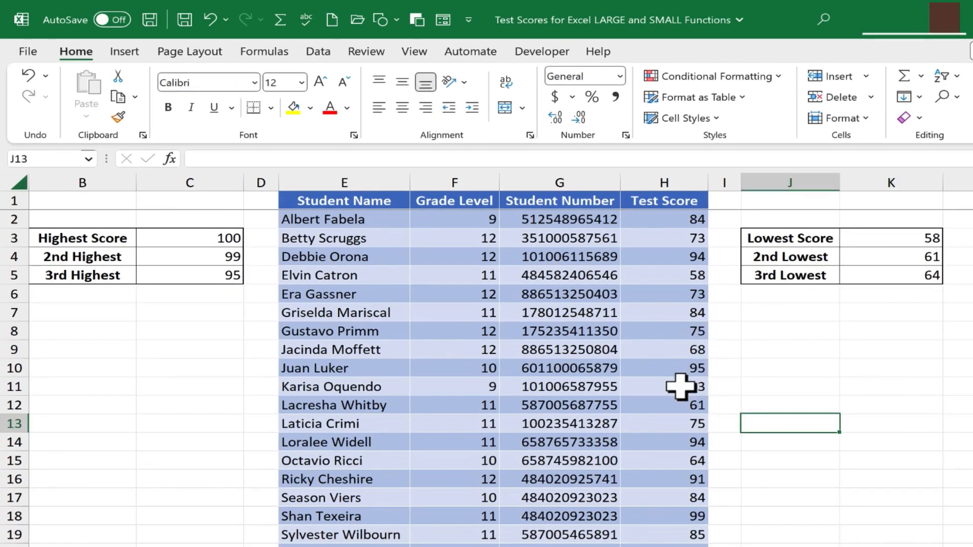
Change a test score from 93 to 99, so the third-highest result becomes 99
text(99)
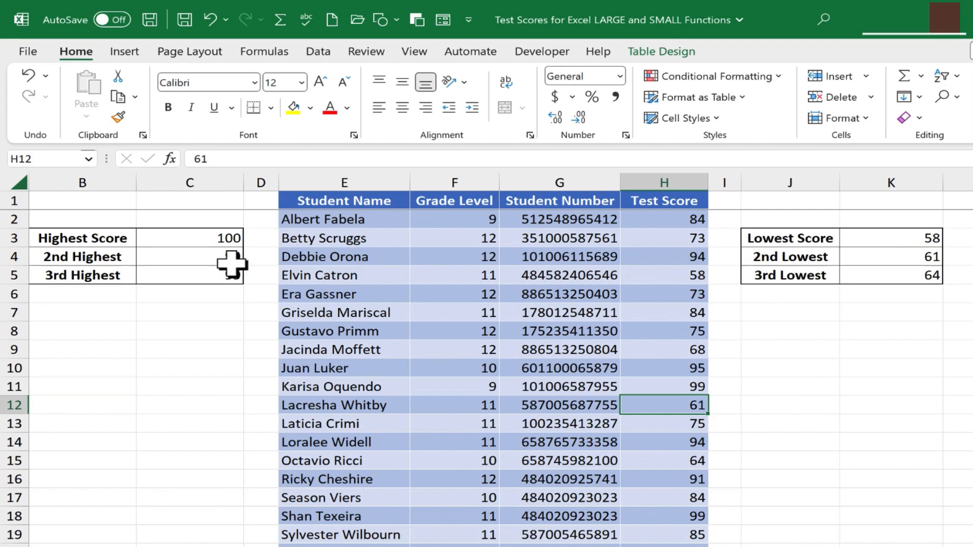
click(189, 275)
text(=LARGE(H2:H21,3))
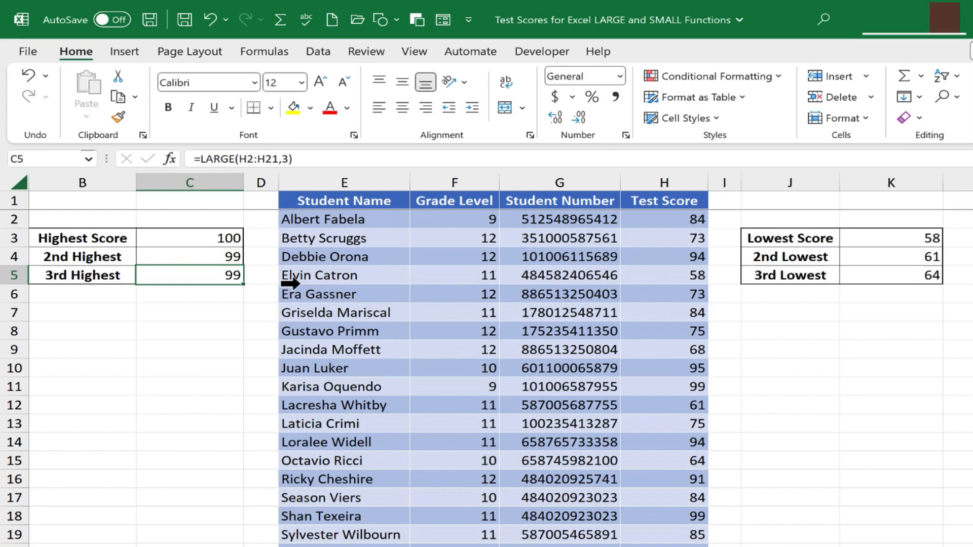
Rewrite C3 from MAX to =LARGE(H:H,1), still returning 100
click(189, 237)
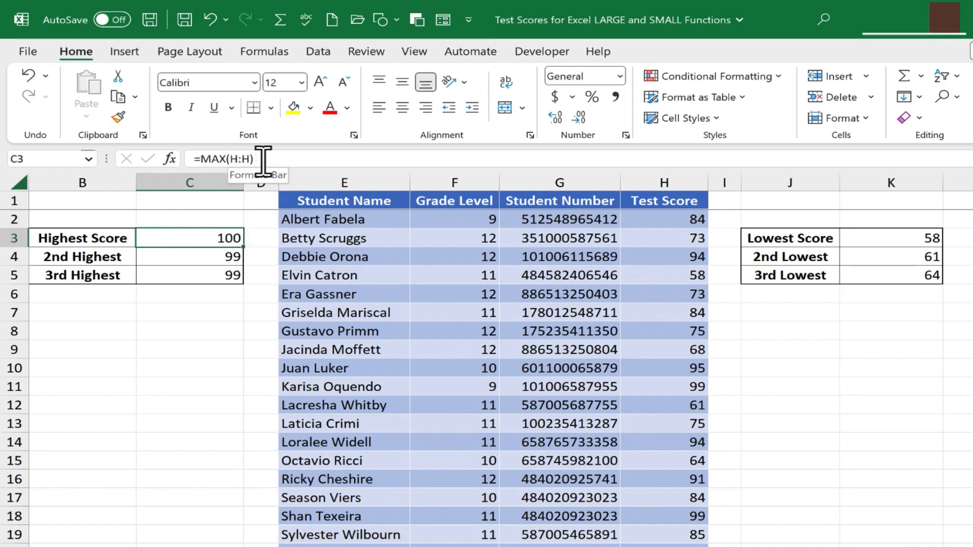
double_click(189, 238)
text(=)
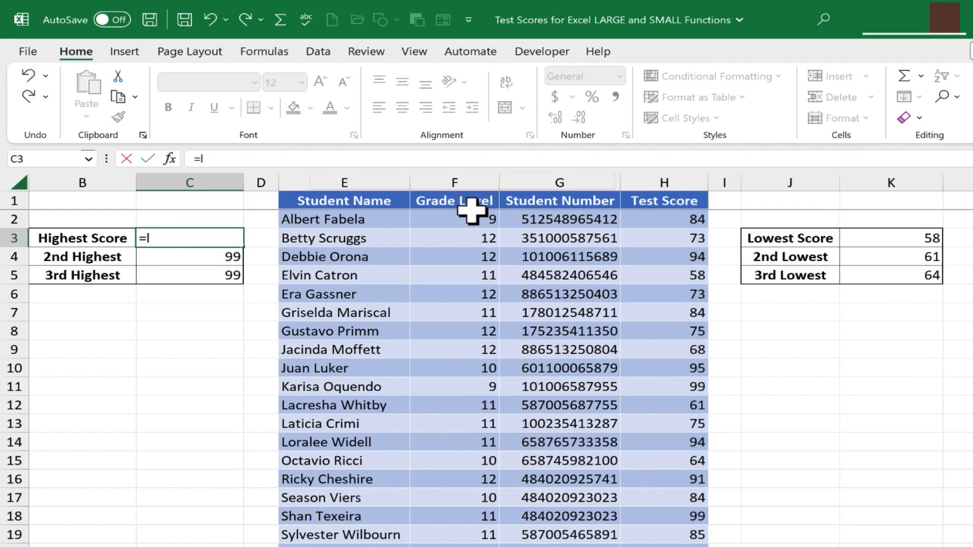
text(arge()
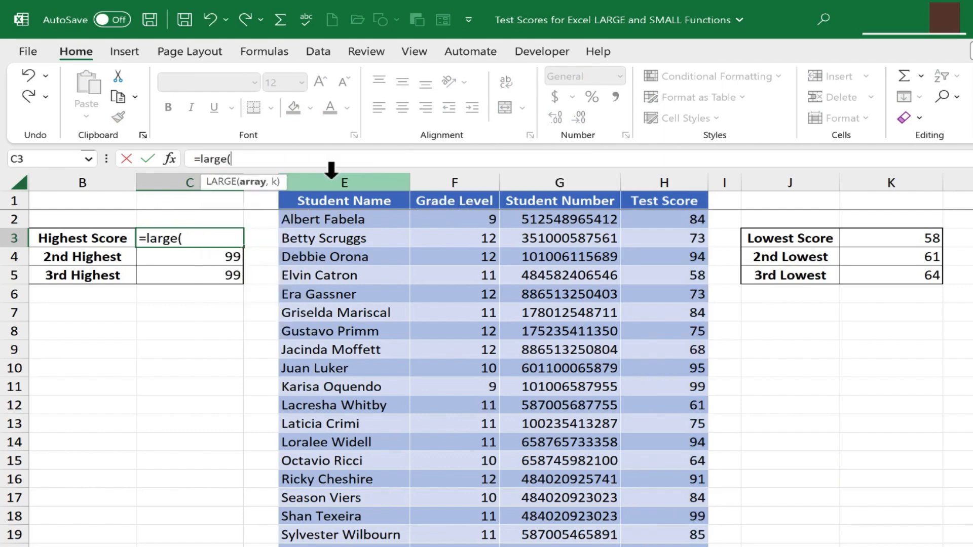
click(663, 182)
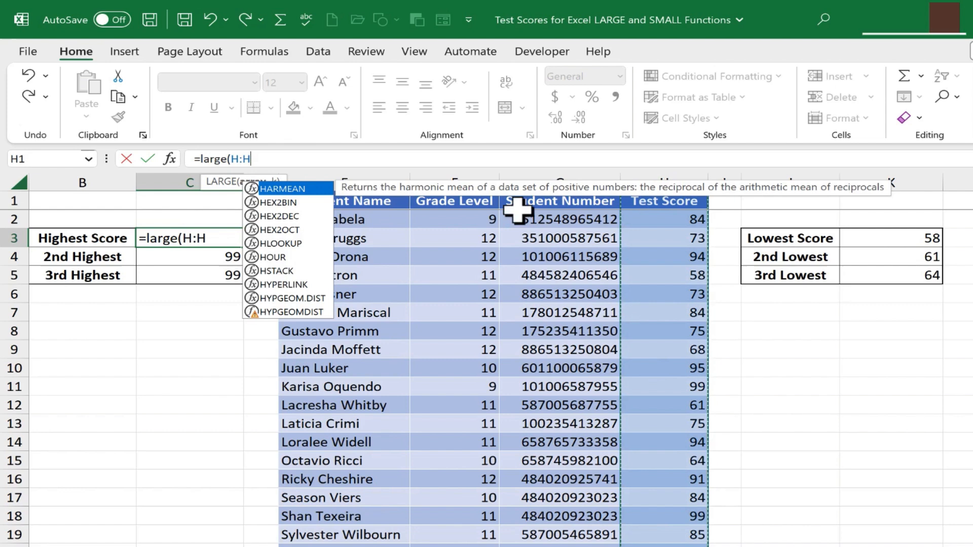
text(,1)
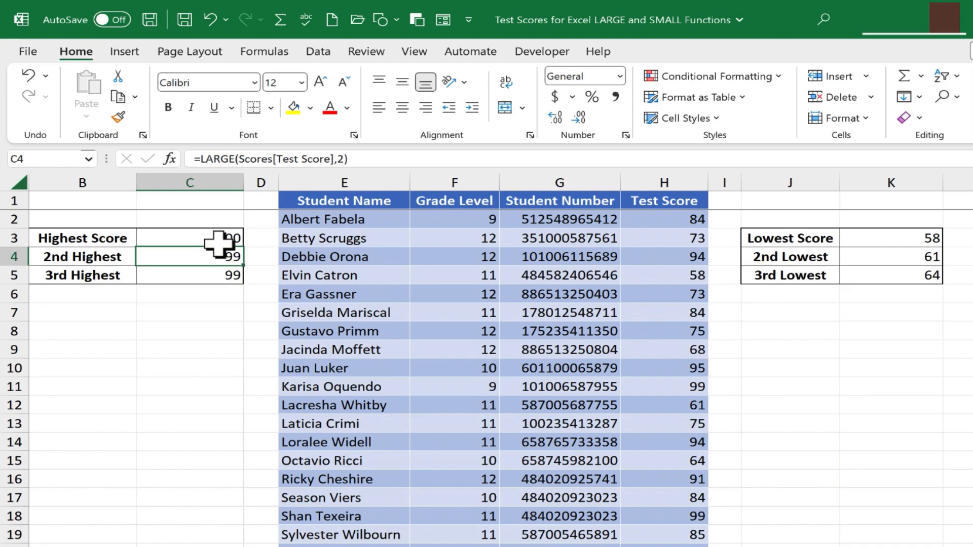
click(189, 238)
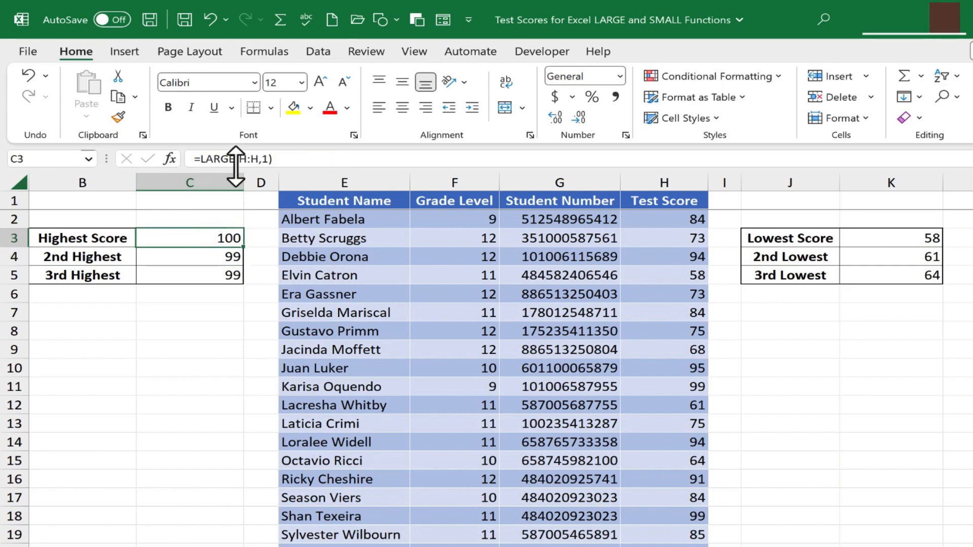
mouse_move(726, 238)
text(=small(H:H)
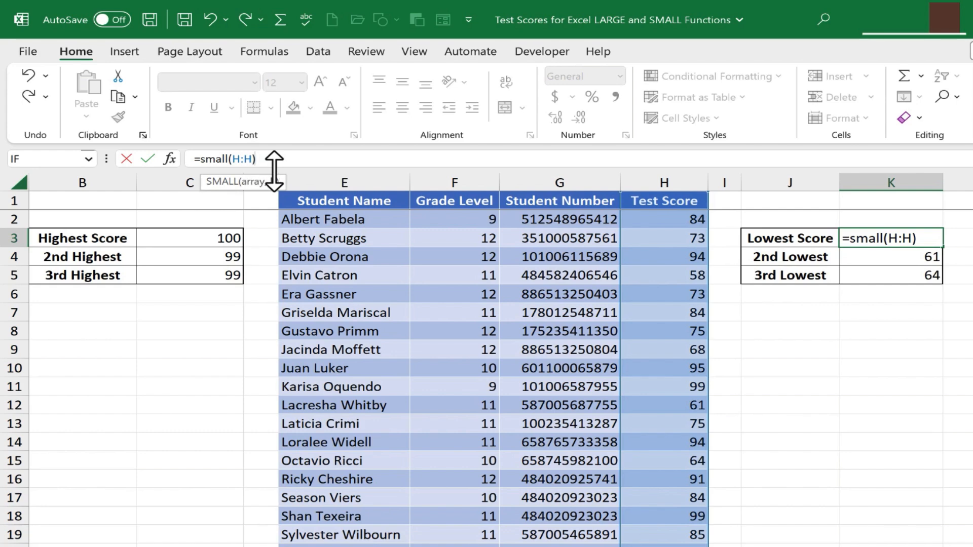
Finish K3 as =SMALL(H:H,1), returning the lowest score of 58
text(,1)
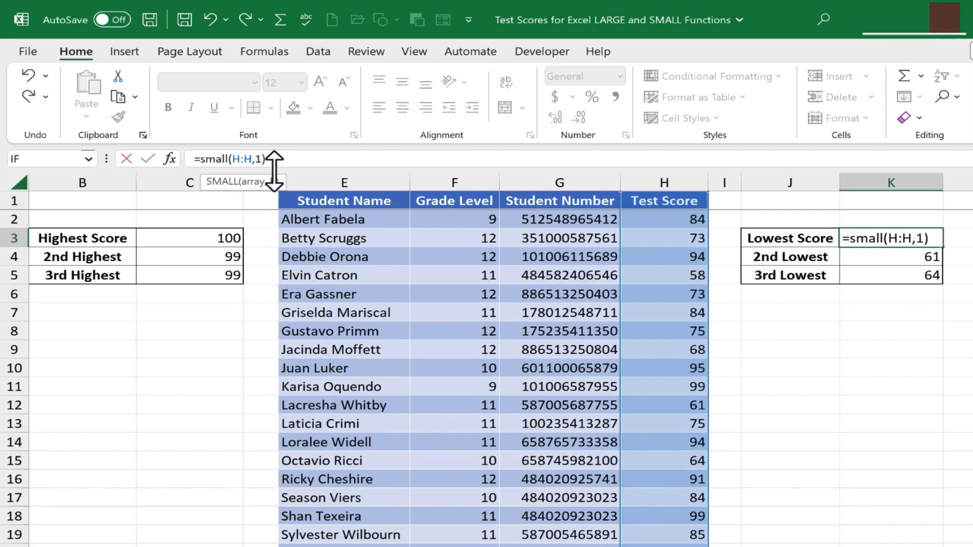
key(Enter)
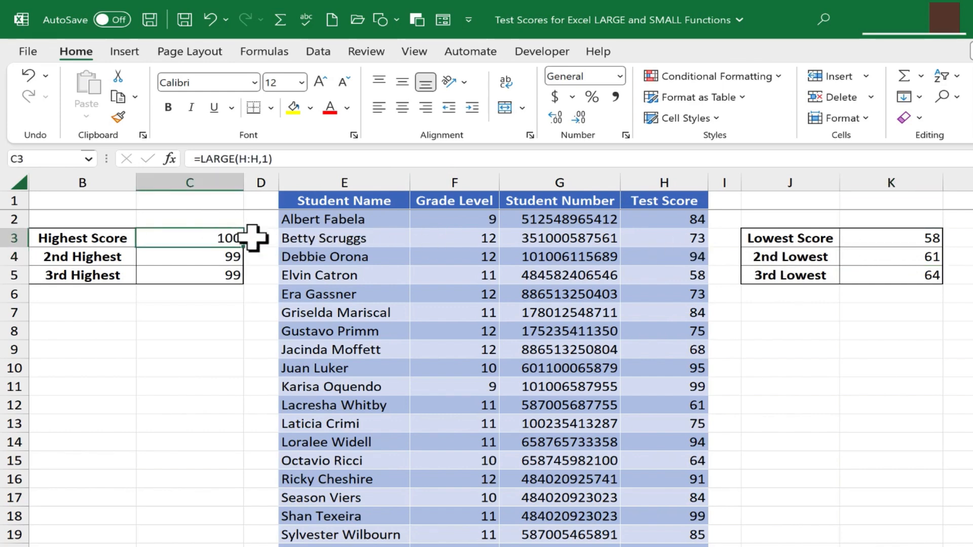
Enter =LARGE(H:H,18) in C8, then change k to 108, producing #NUM!
click(890, 257)
text(=)
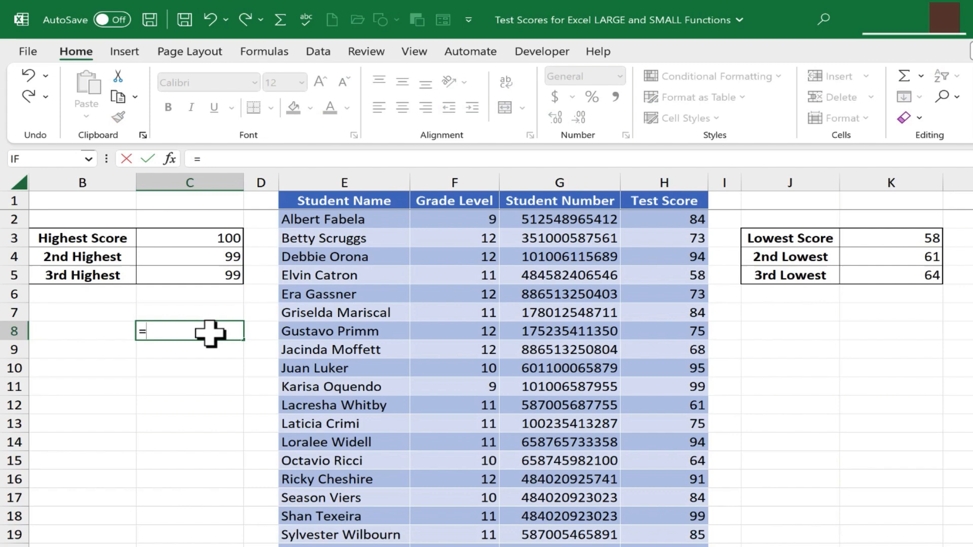
text(large)
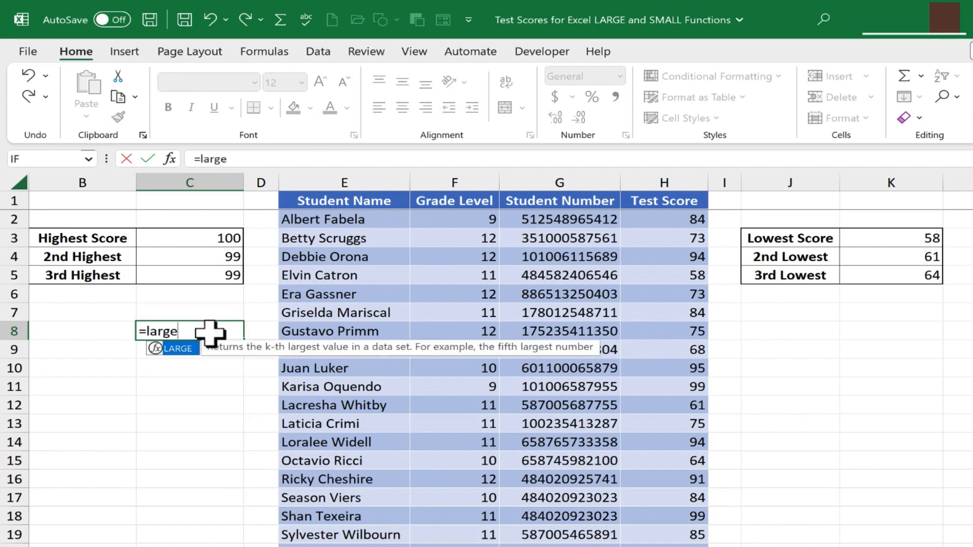
click(662, 181)
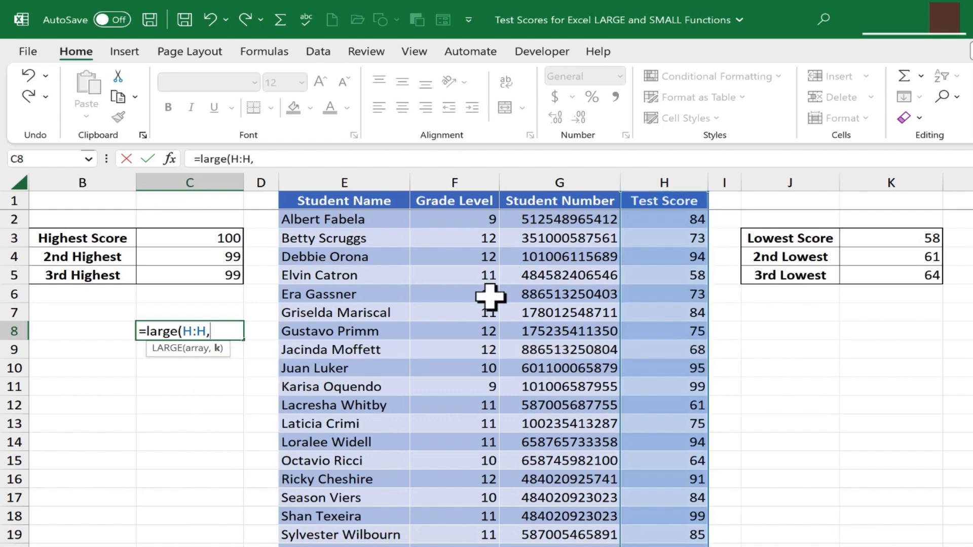
text(18)
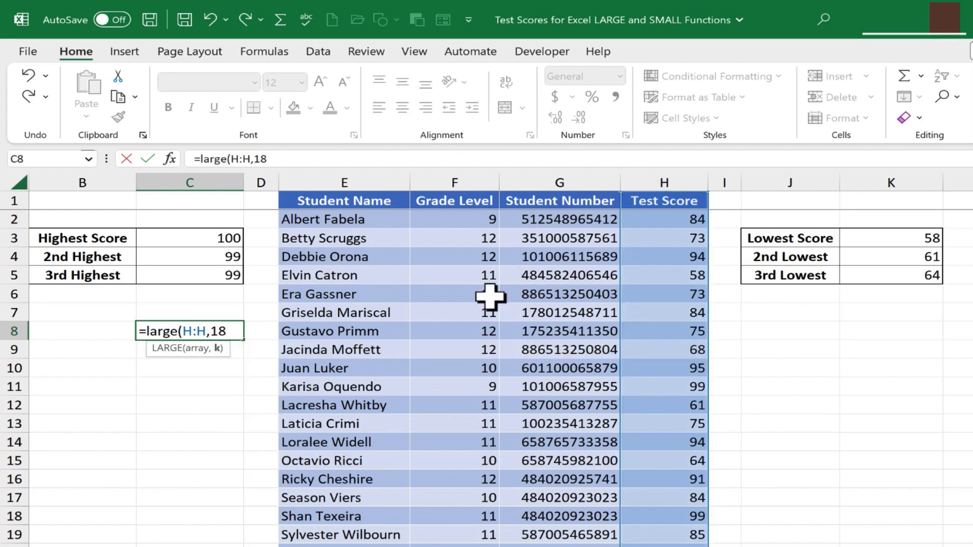
key(enter)
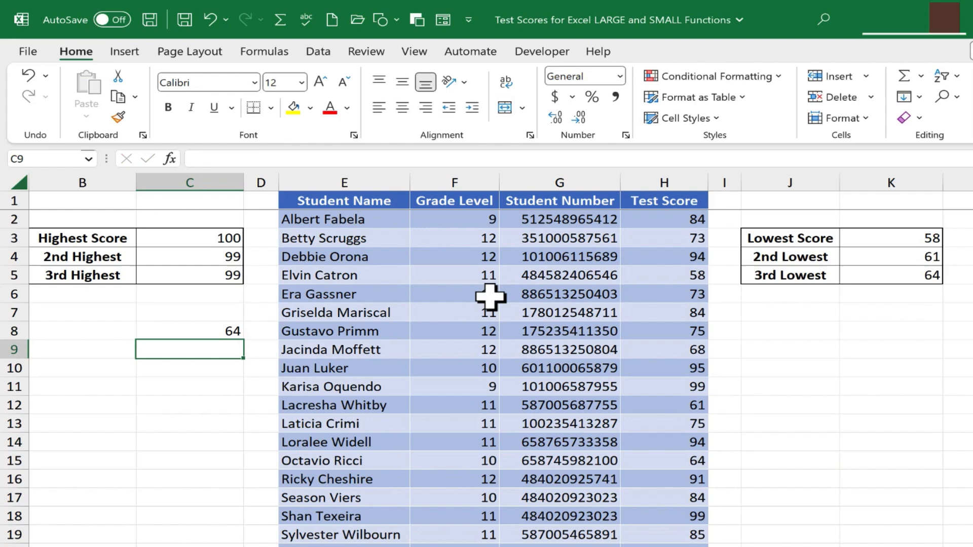
text(=LARGE(H:H,18))
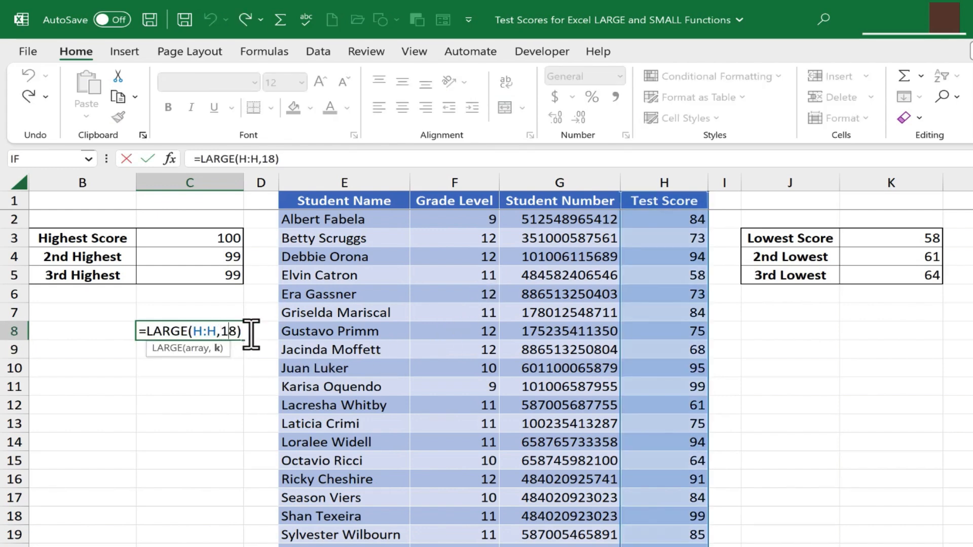
text(0)
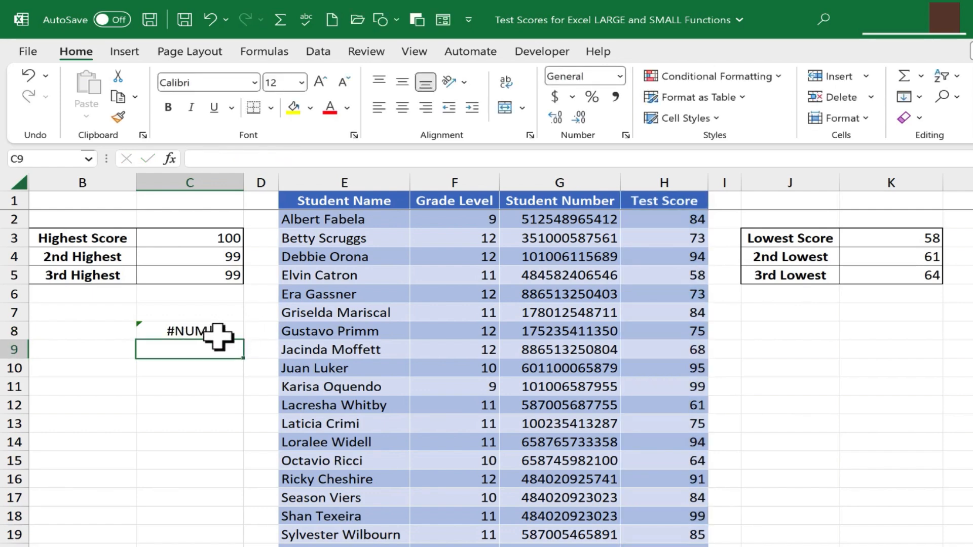
scroll(down, 3)
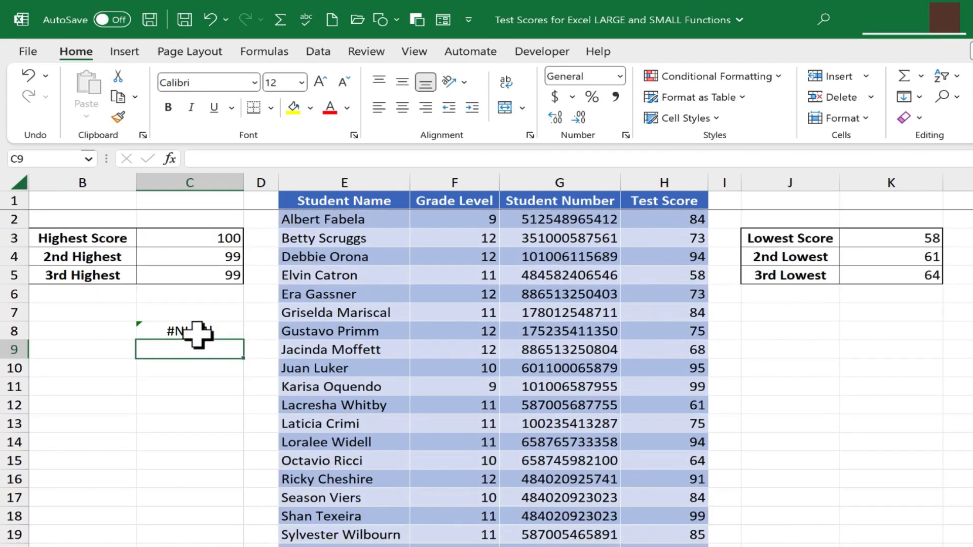
click(189, 330)
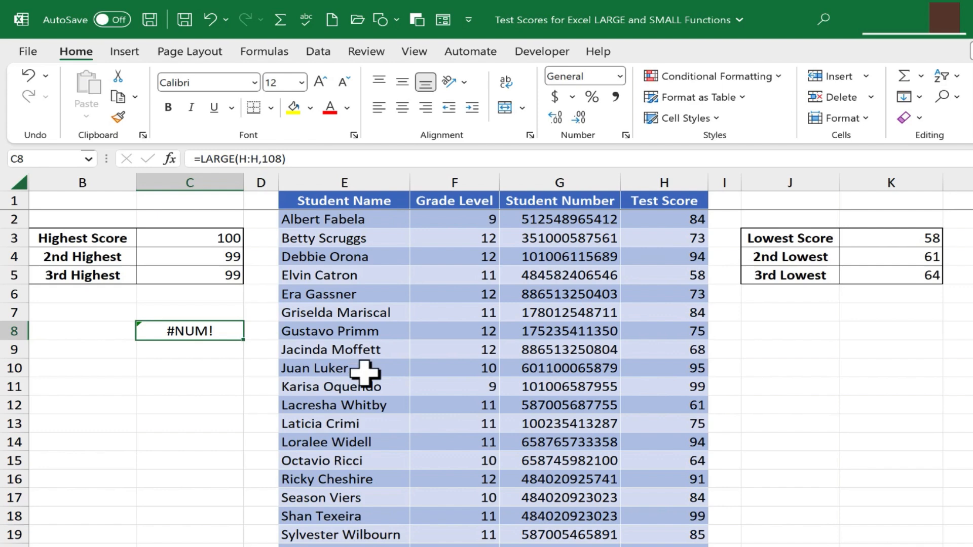
mouse_move(683, 428)
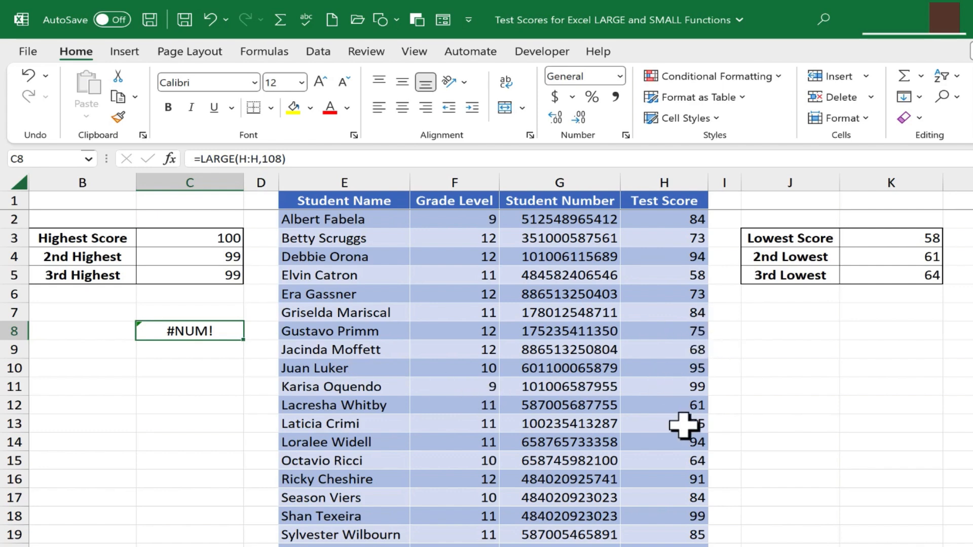
mouse_move(211, 332)
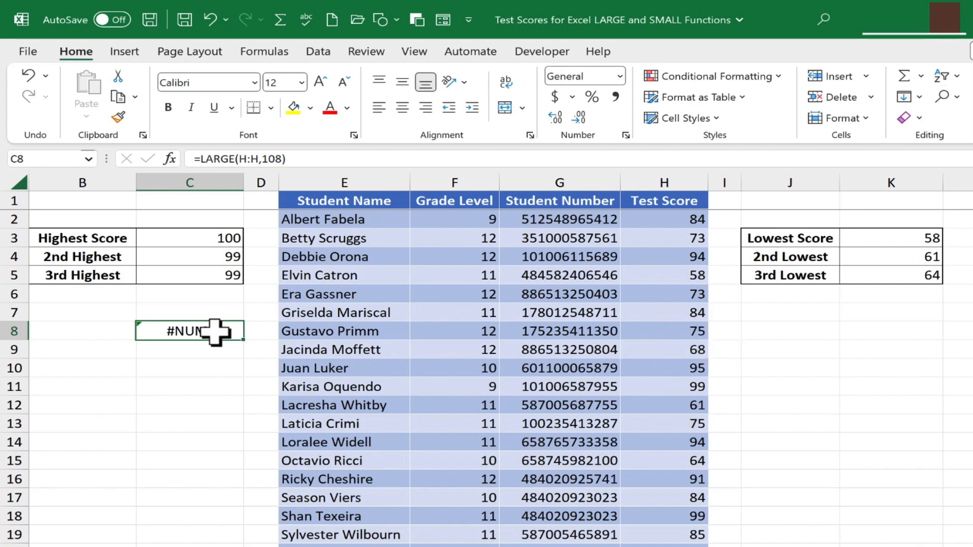
double_click(189, 331)
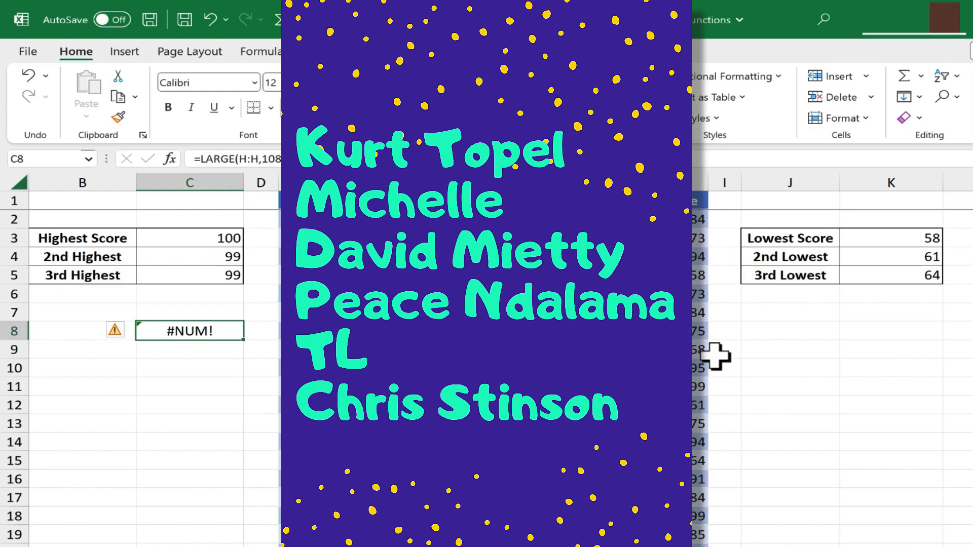
mouse_move(776, 451)
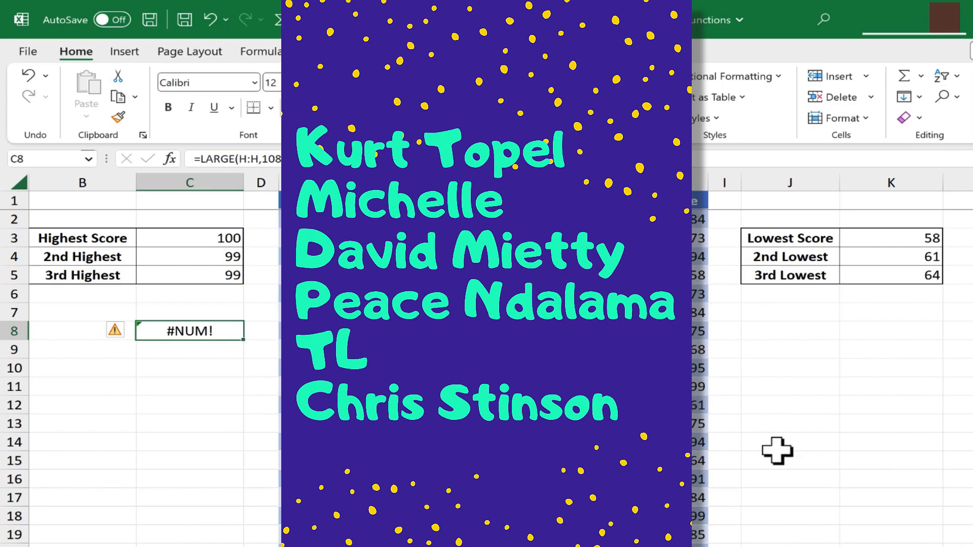